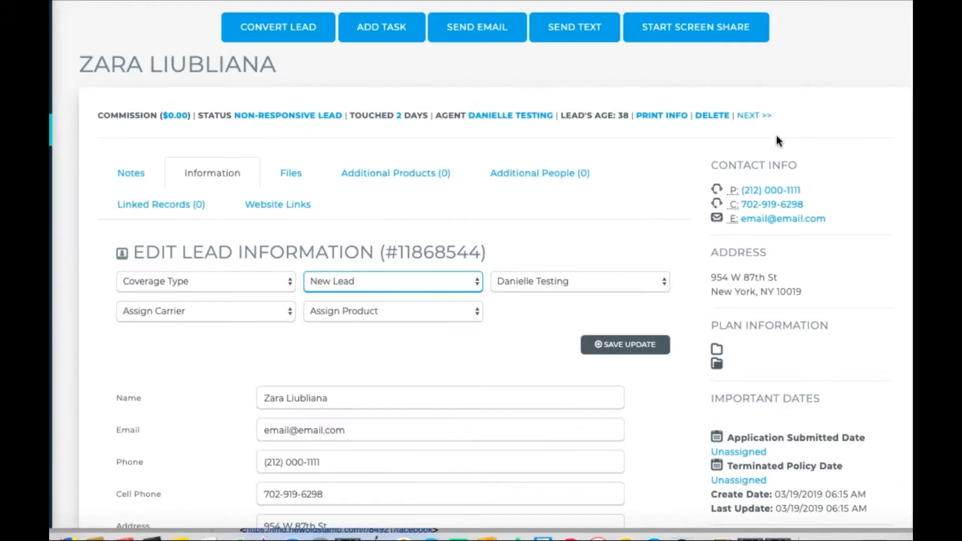
pyautogui.click(392, 281)
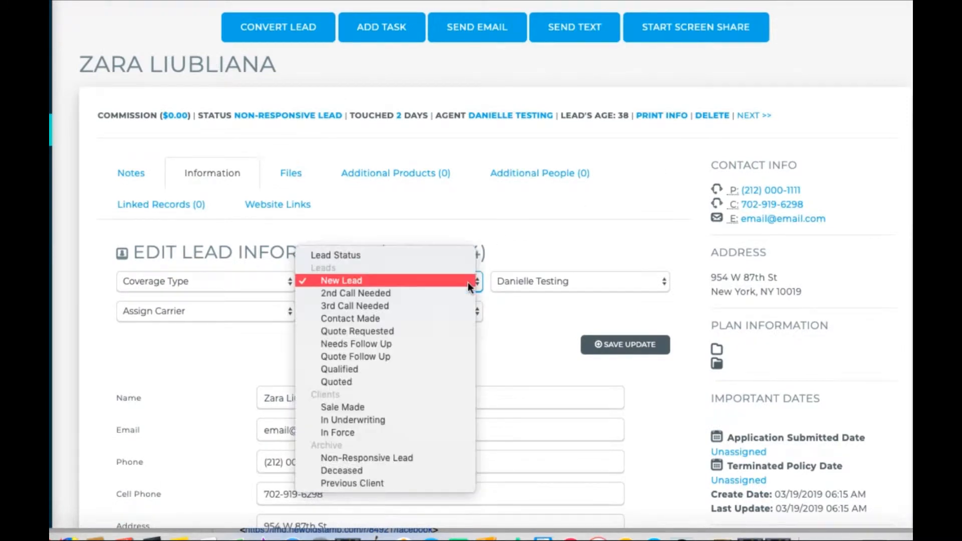
pyautogui.moveTo(409, 411)
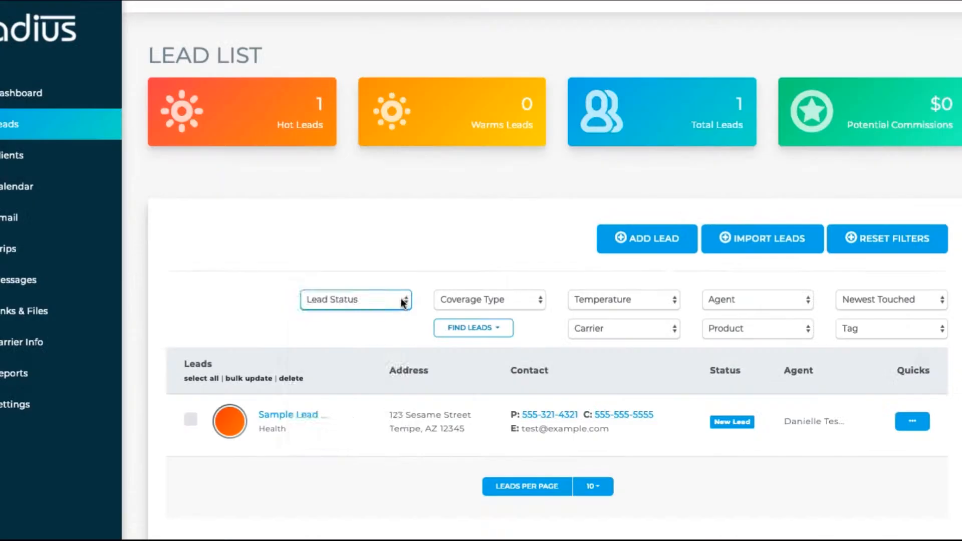
pyautogui.click(355, 299)
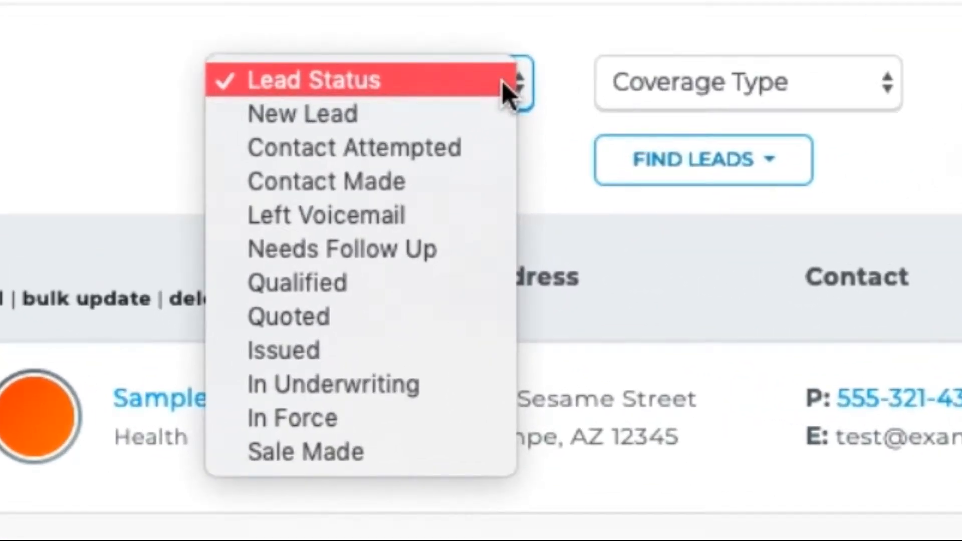
pyautogui.moveTo(492, 122)
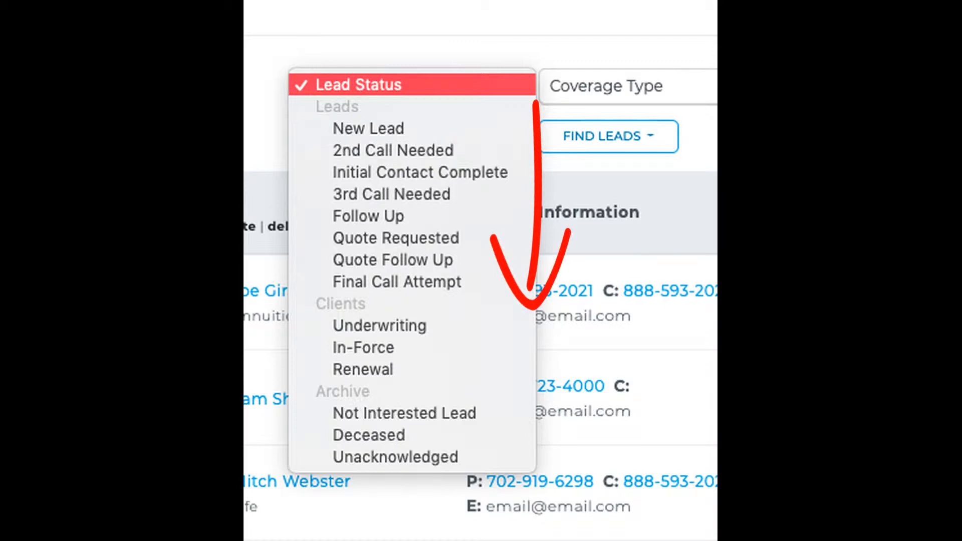
pyautogui.click(369, 128)
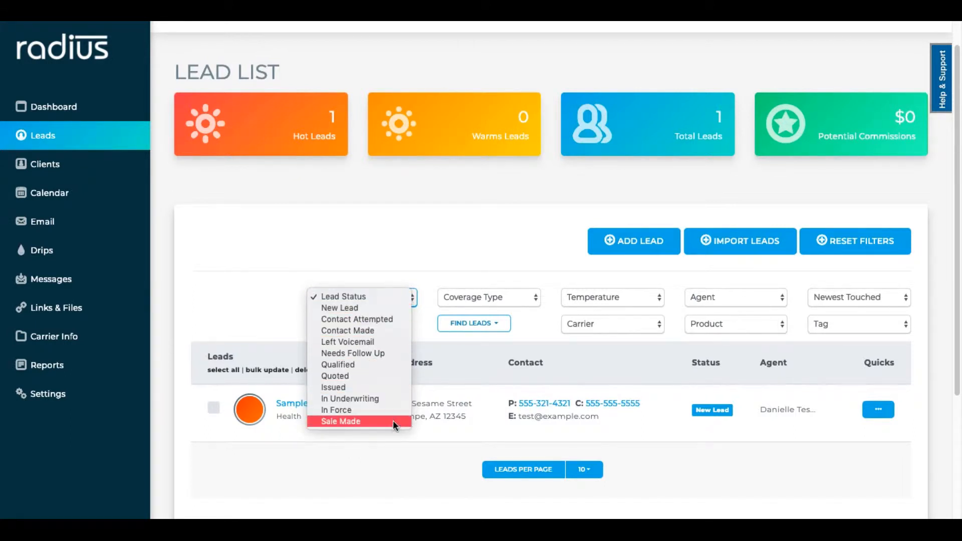
pyautogui.moveTo(398, 424)
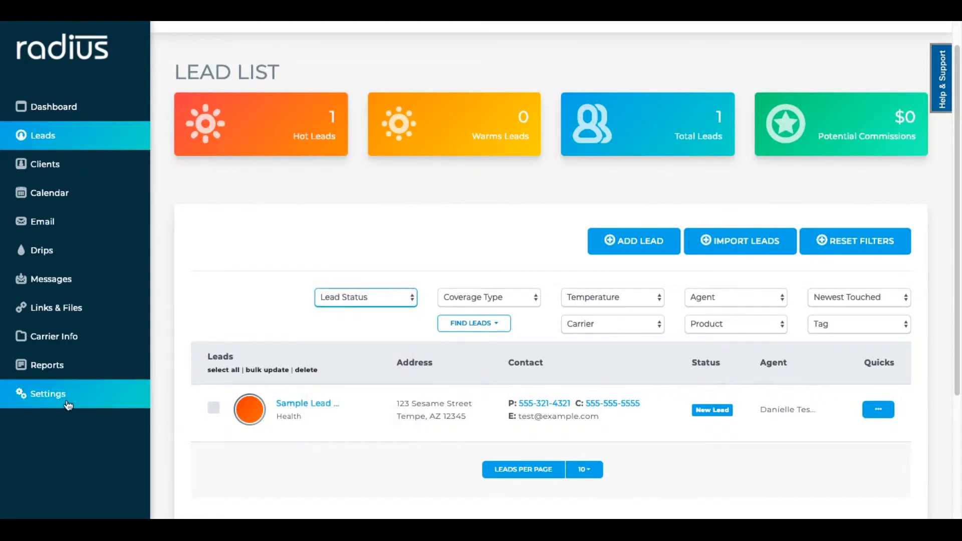
# - From Account Settings, reach the Status Group Options page listing the single Default Group
pyautogui.click(47, 393)
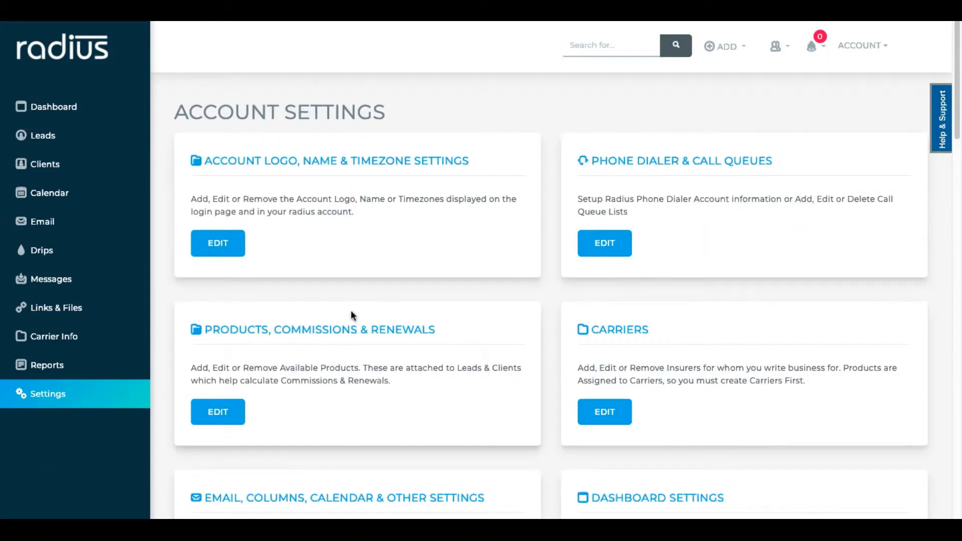
pyautogui.scroll(-3)
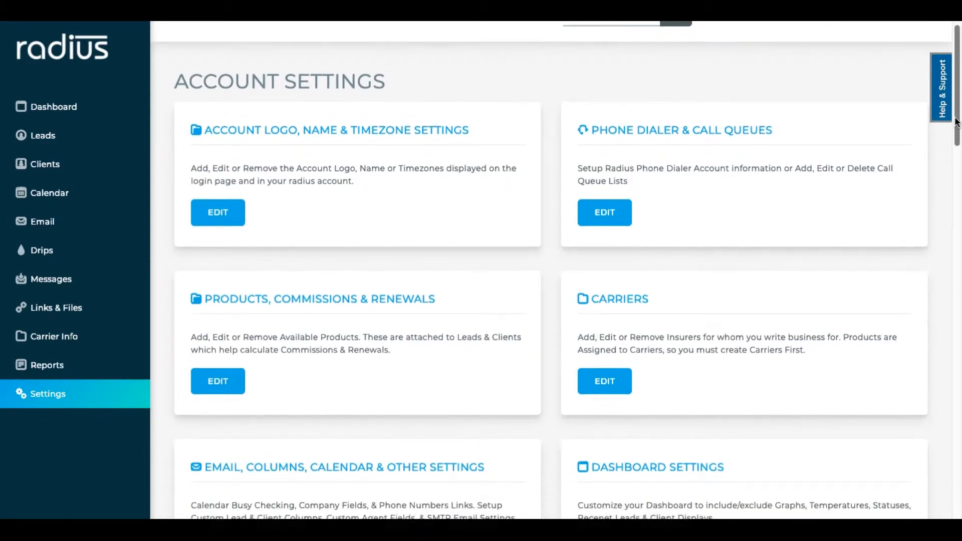
pyautogui.scroll(-3)
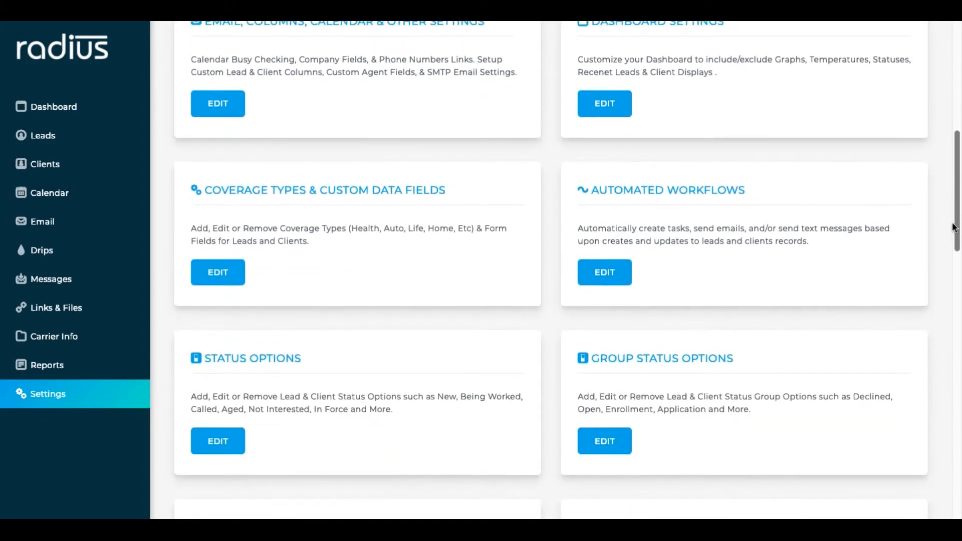
pyautogui.scroll(-3)
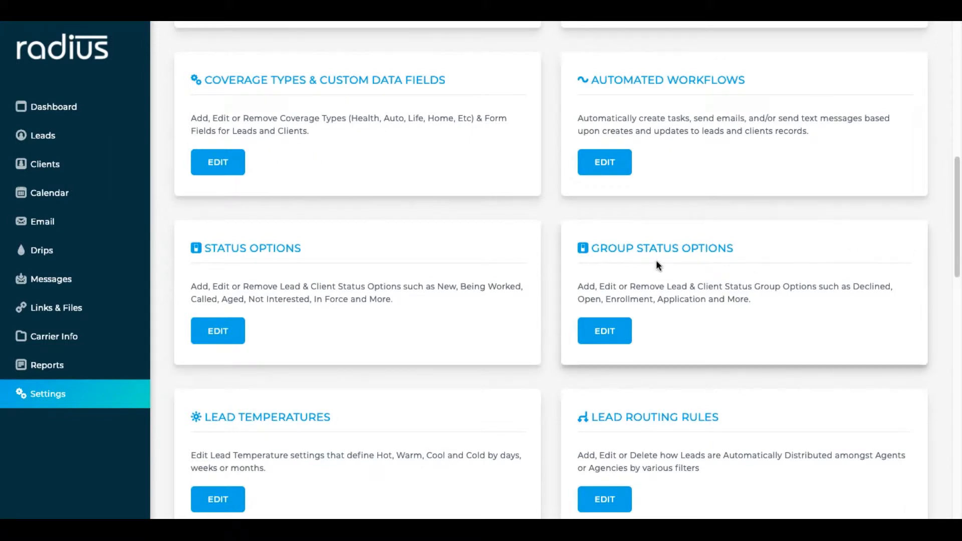
pyautogui.doubleClick(662, 248)
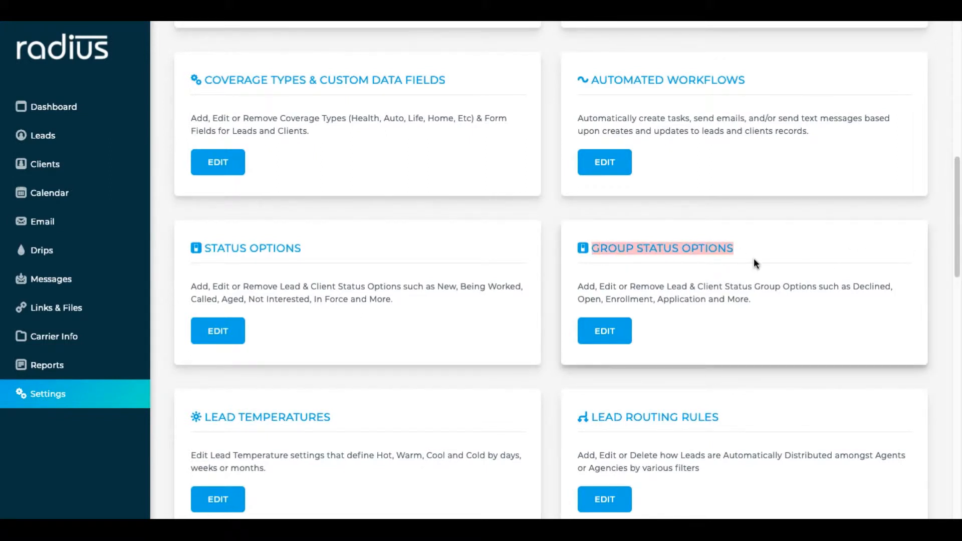
pyautogui.click(603, 330)
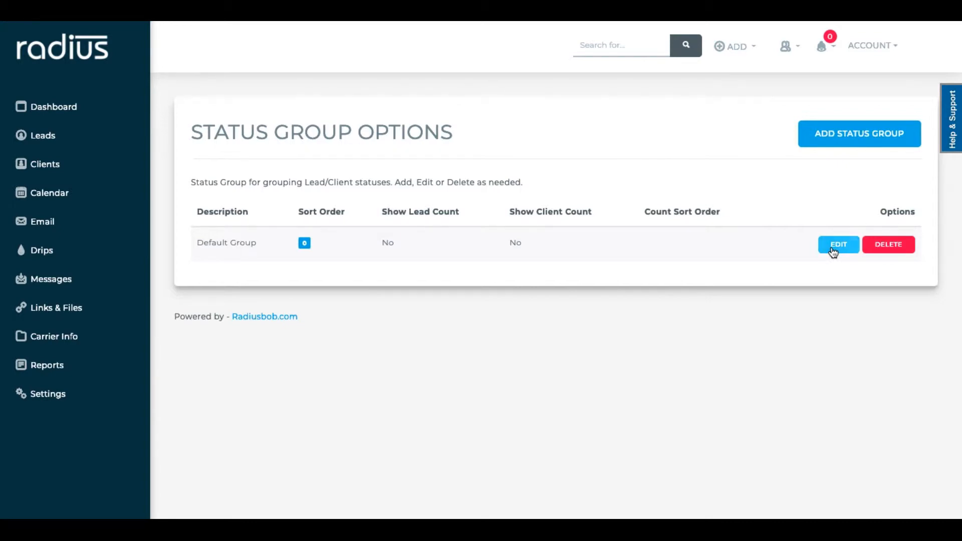
# - Save Default Group as Leads with sort order 1, lead count shown, count sort order 1
pyautogui.click(837, 245)
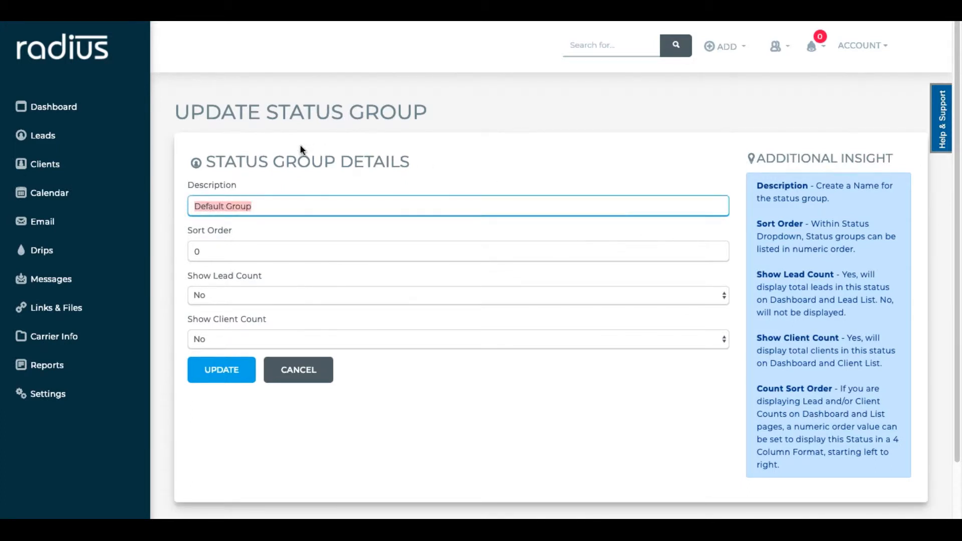
pyautogui.write('Leads')
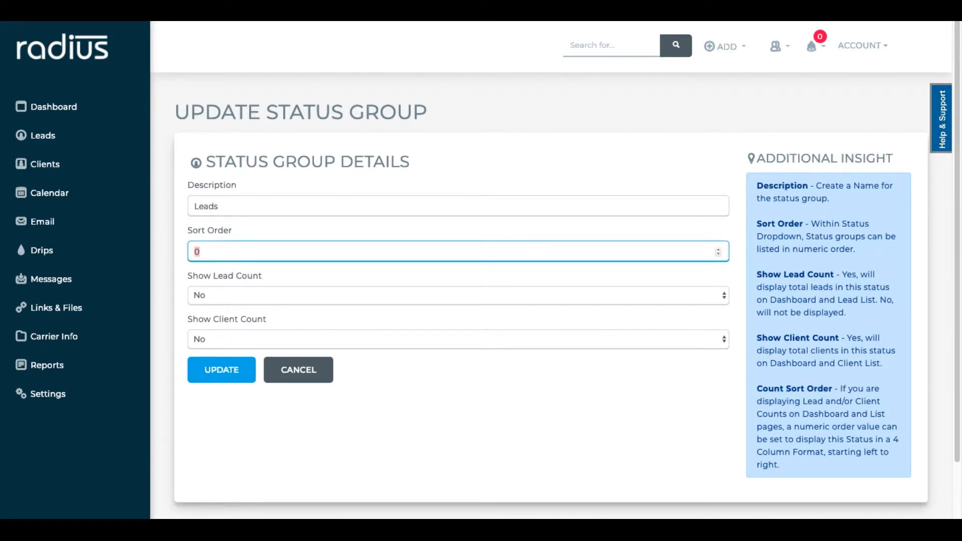
pyautogui.click(457, 295)
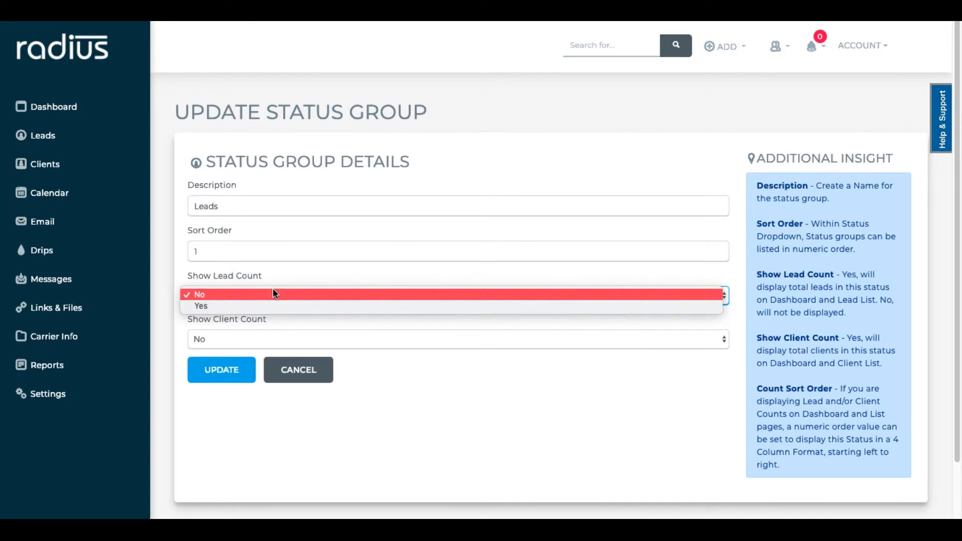
pyautogui.moveTo(269, 306)
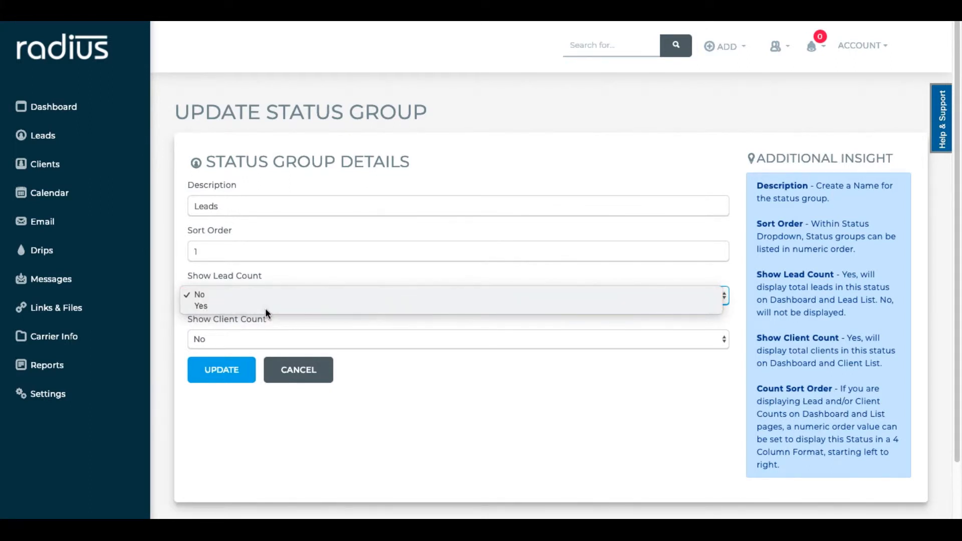
pyautogui.click(201, 306)
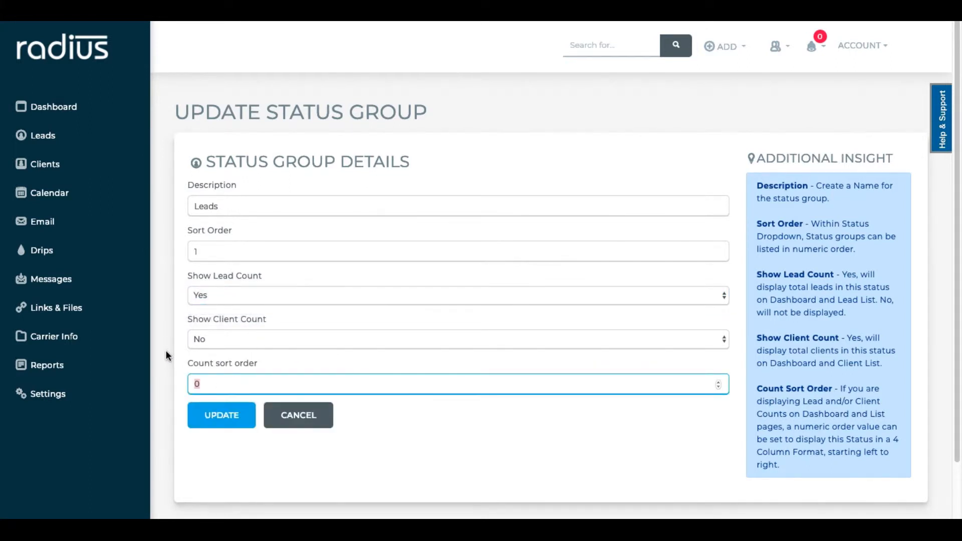
pyautogui.write('1')
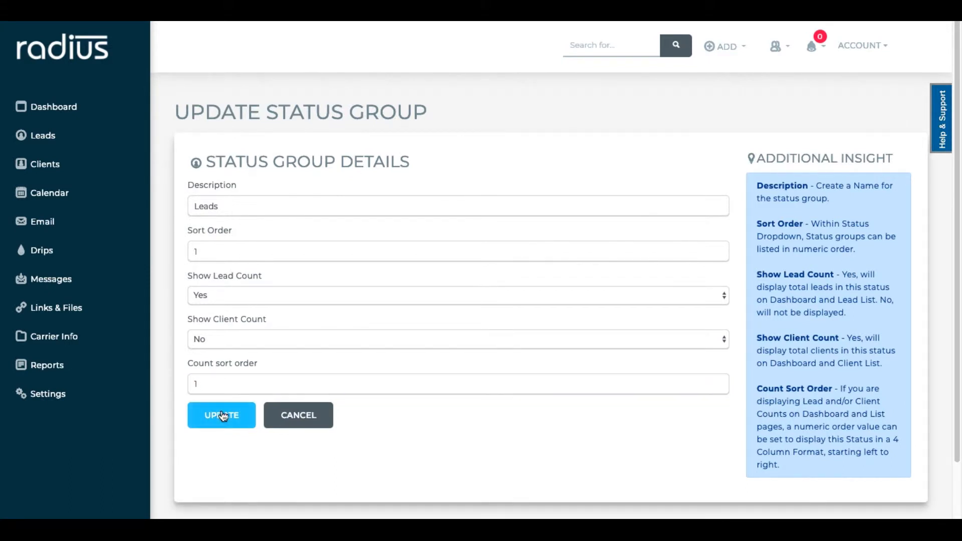
pyautogui.click(221, 415)
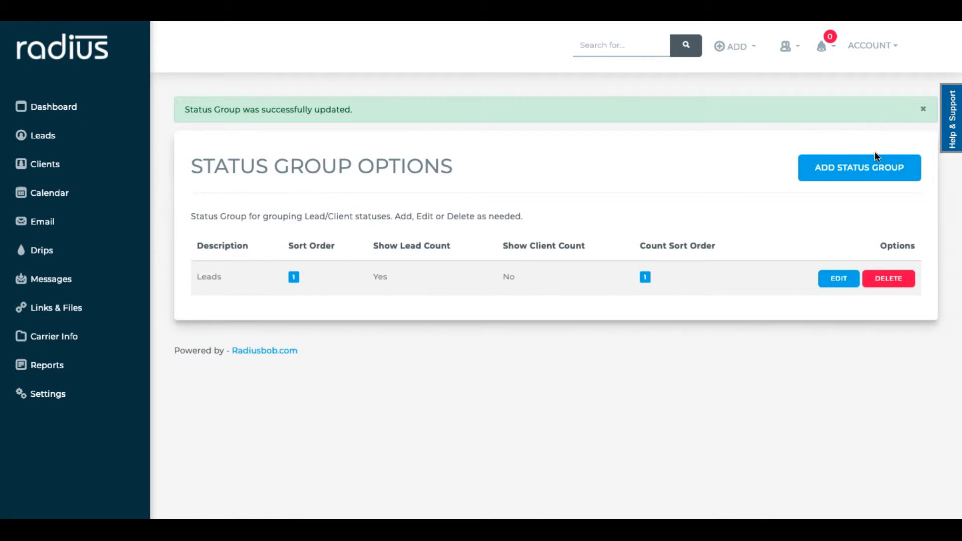
# - Create a Clients status group with sort order 2 showing client count only
pyautogui.click(858, 168)
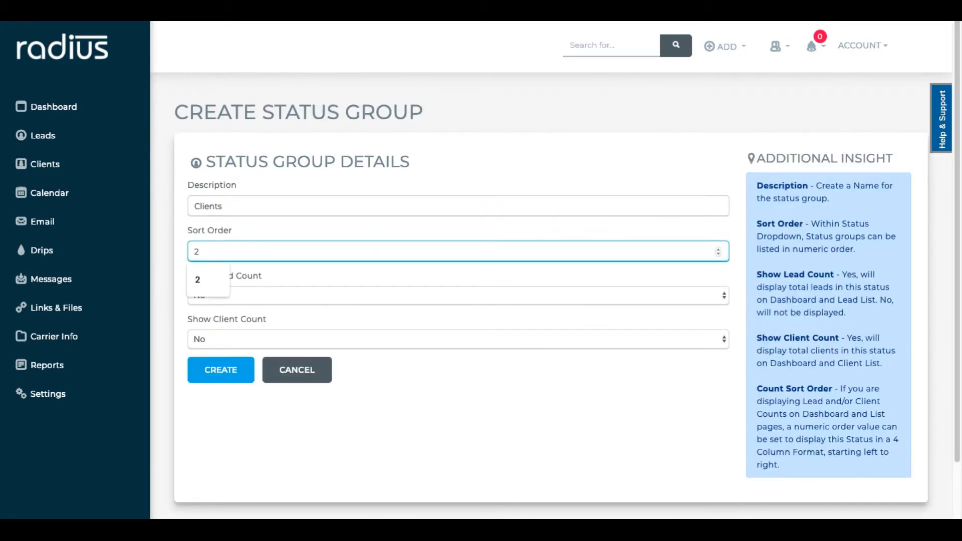
pyautogui.click(457, 339)
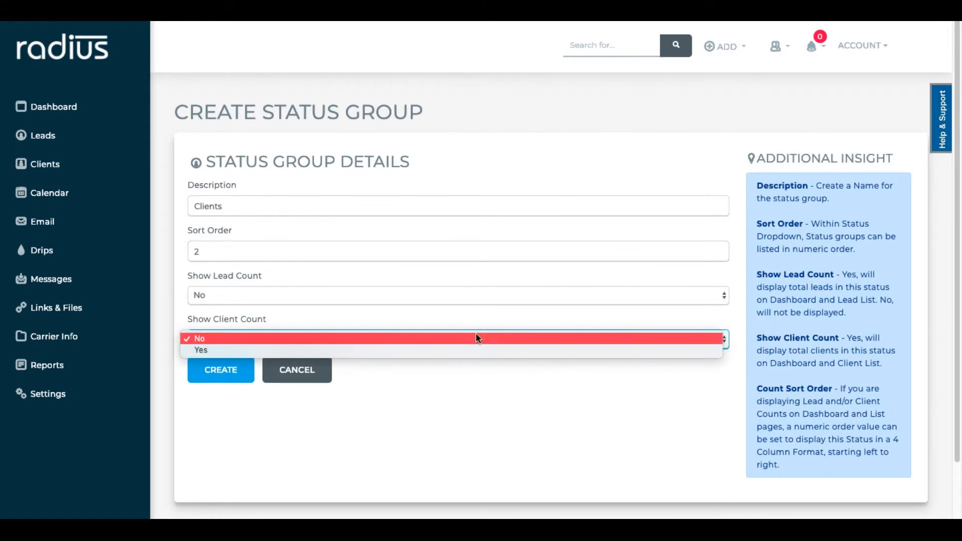
pyautogui.click(201, 349)
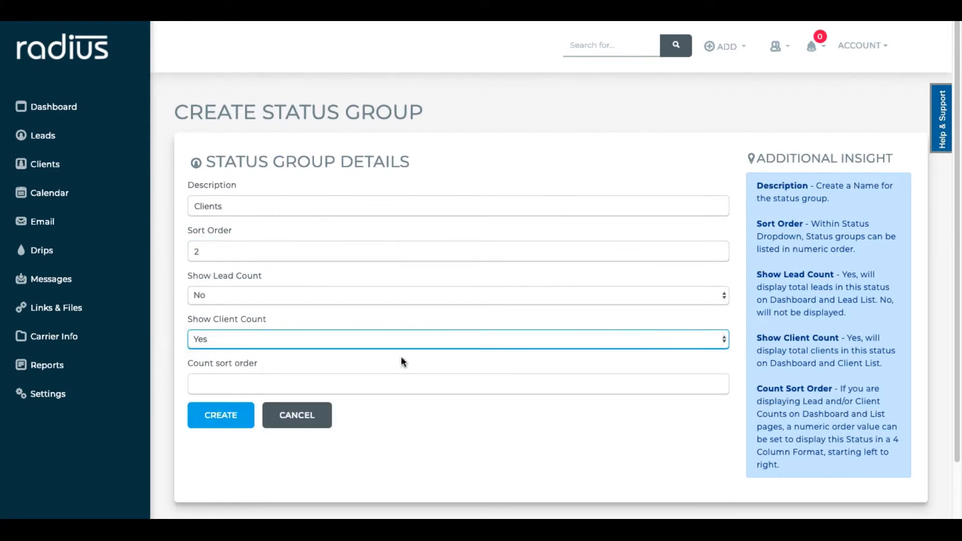
pyautogui.write('2')
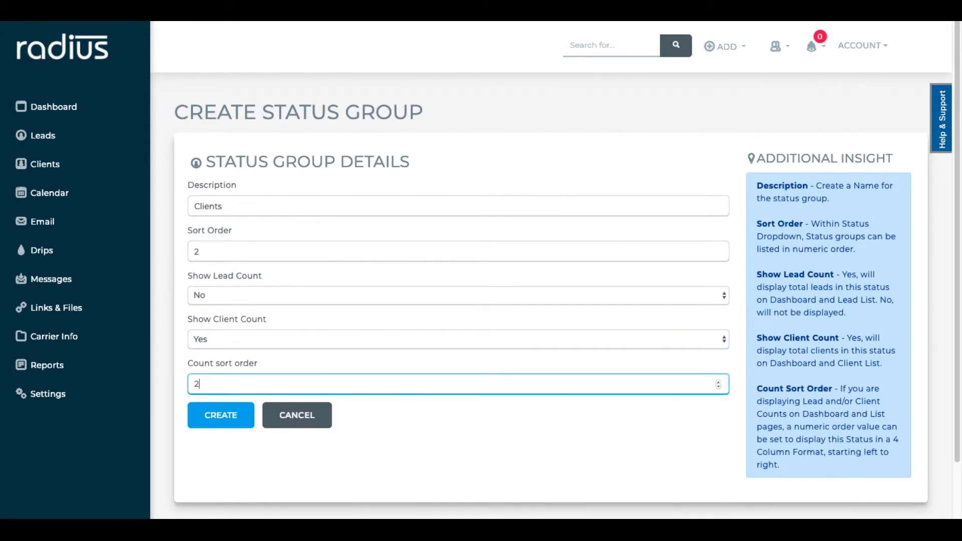
pyautogui.click(220, 415)
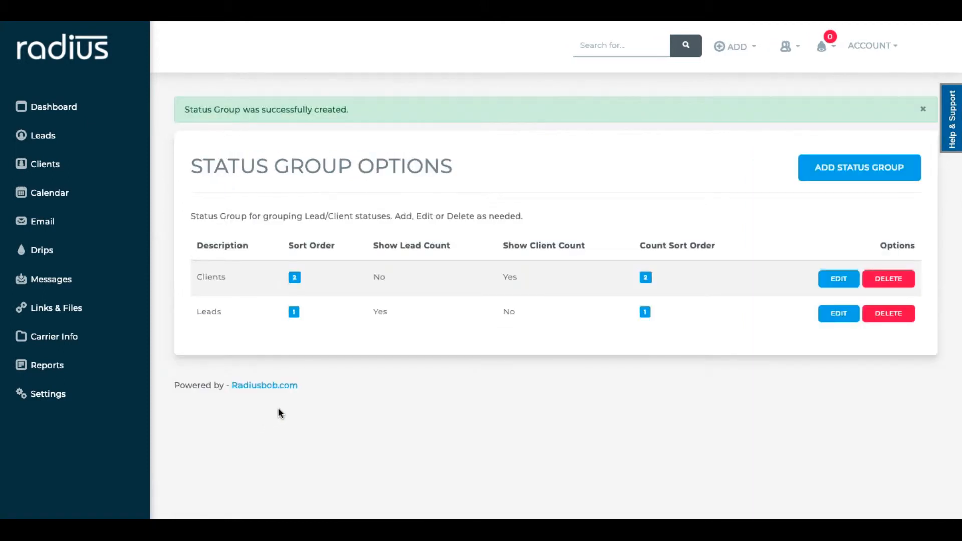
pyautogui.moveTo(859, 170)
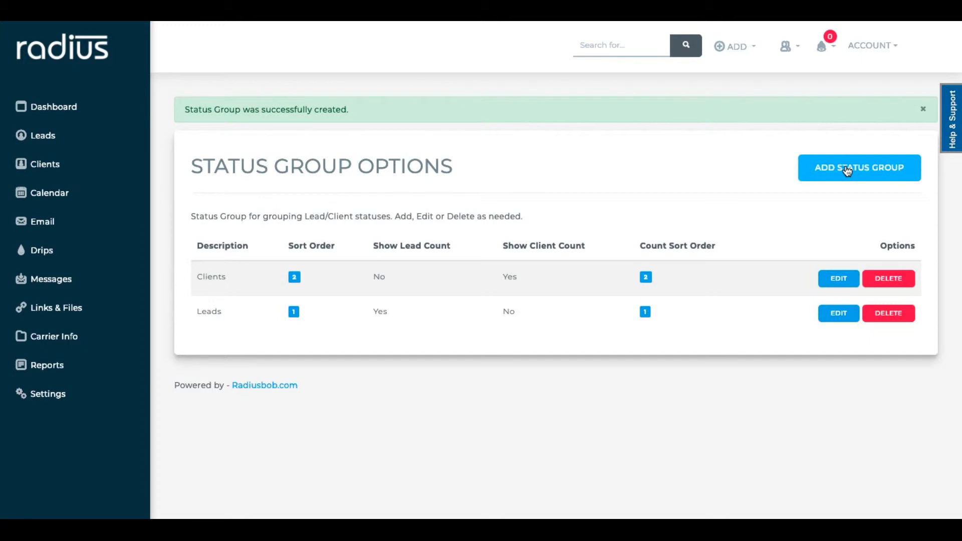
# - Create an Archive status group with sort order 3 and no counts, then go back to Account Settings
pyautogui.click(859, 167)
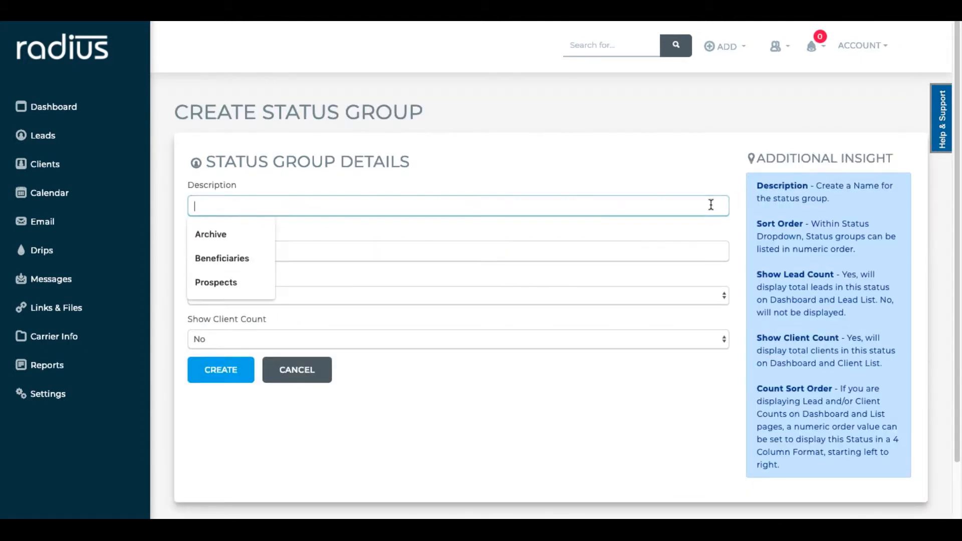
pyautogui.click(211, 234)
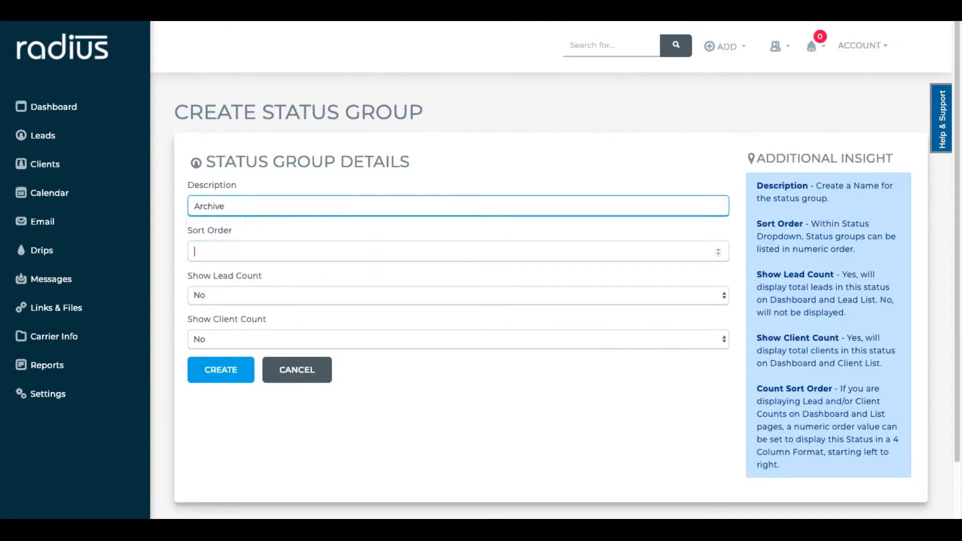
pyautogui.write('3')
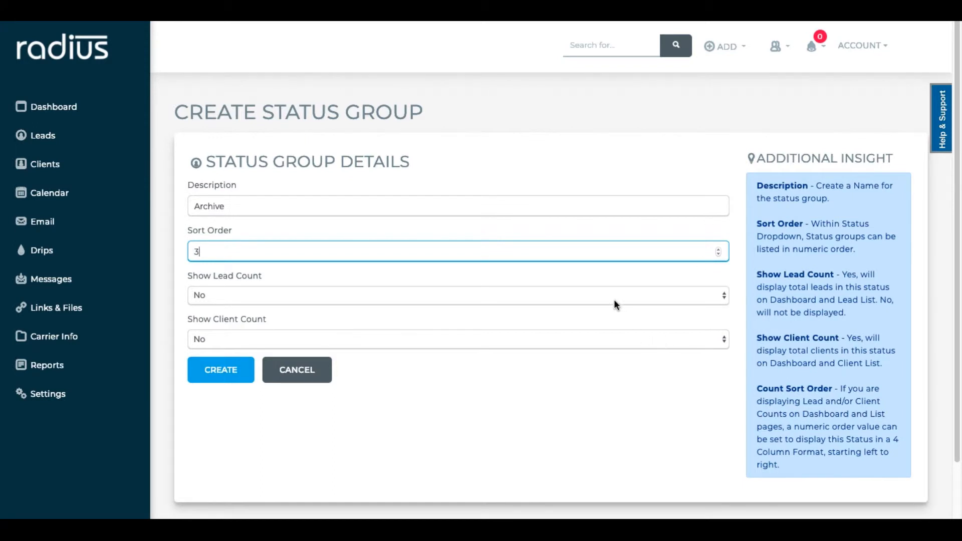
pyautogui.moveTo(586, 346)
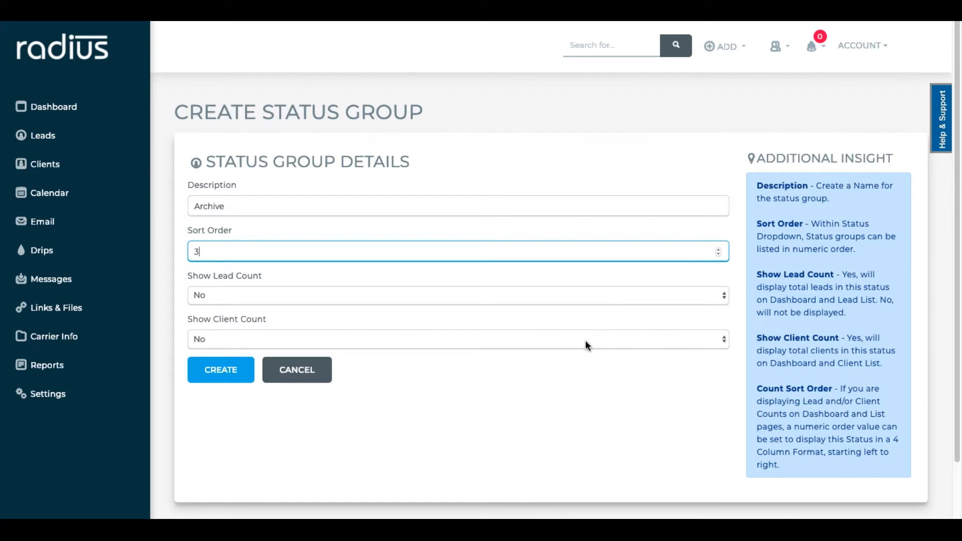
pyautogui.moveTo(454, 349)
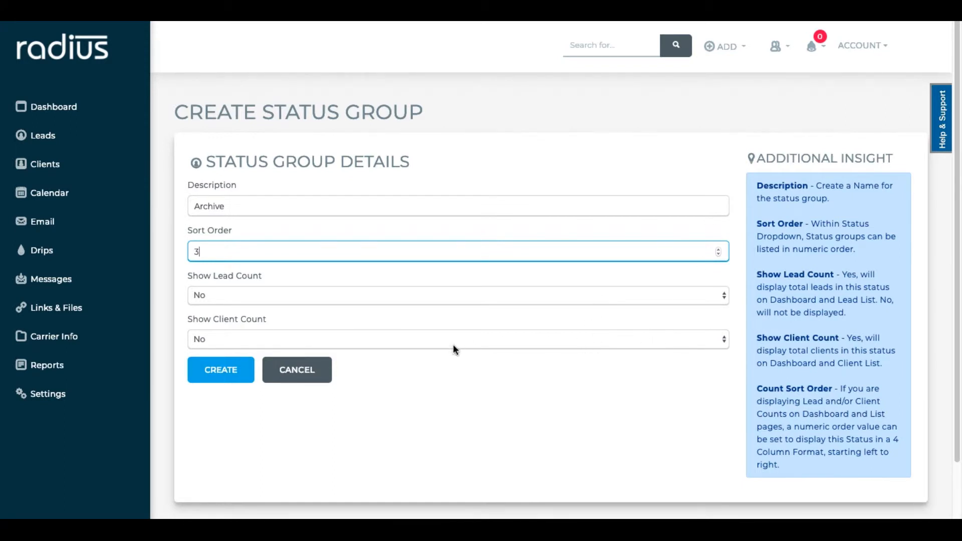
pyautogui.click(220, 369)
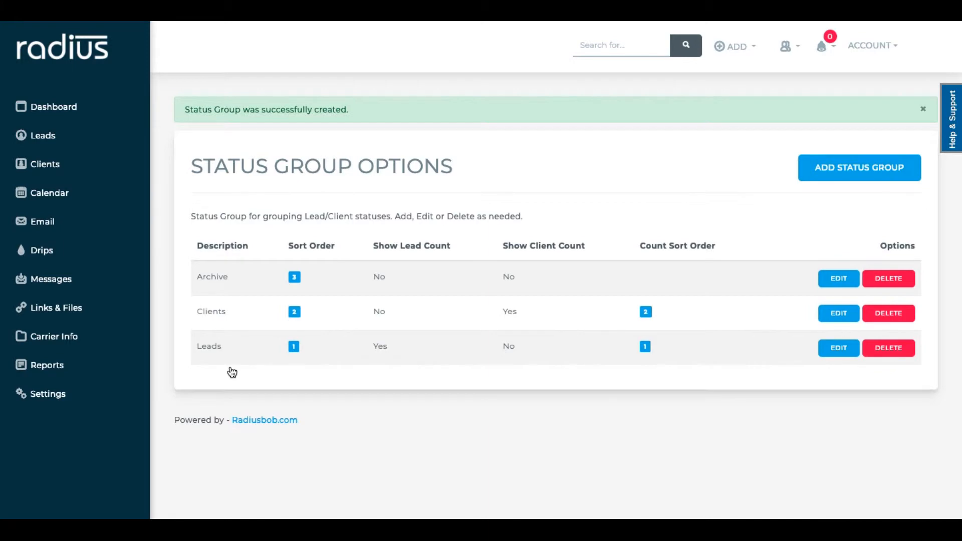
pyautogui.click(47, 393)
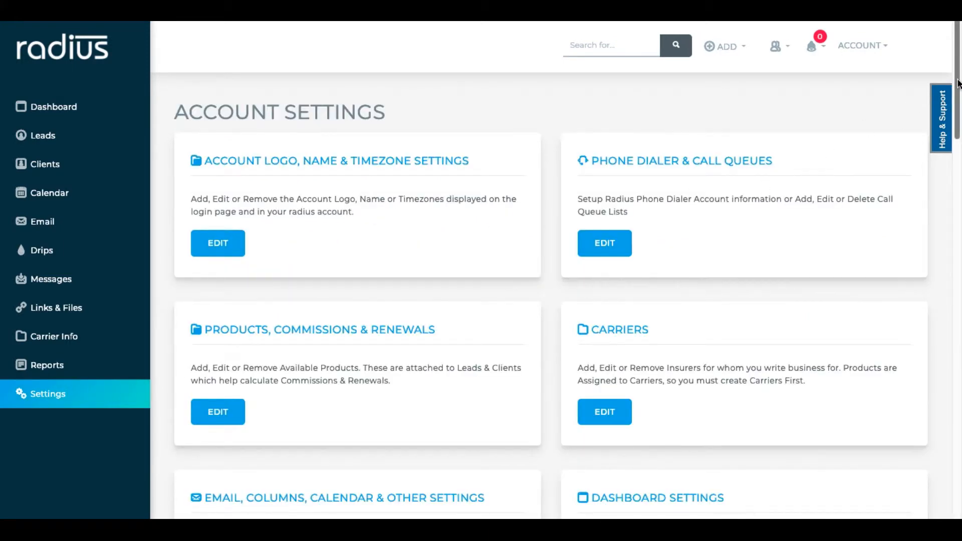
# - Reach the Status Options page and review the lead statuses from New Lead through In Force
pyautogui.scroll(-3)
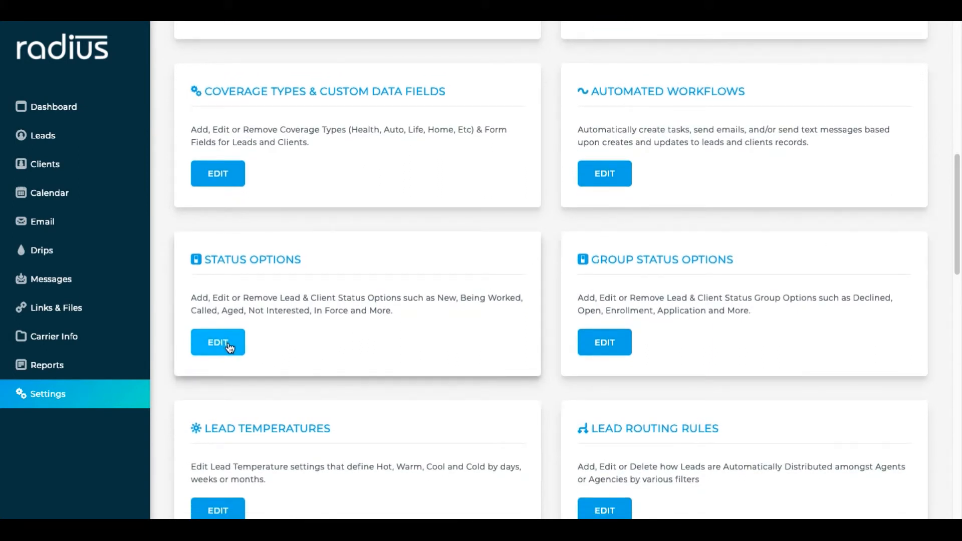
pyautogui.click(217, 343)
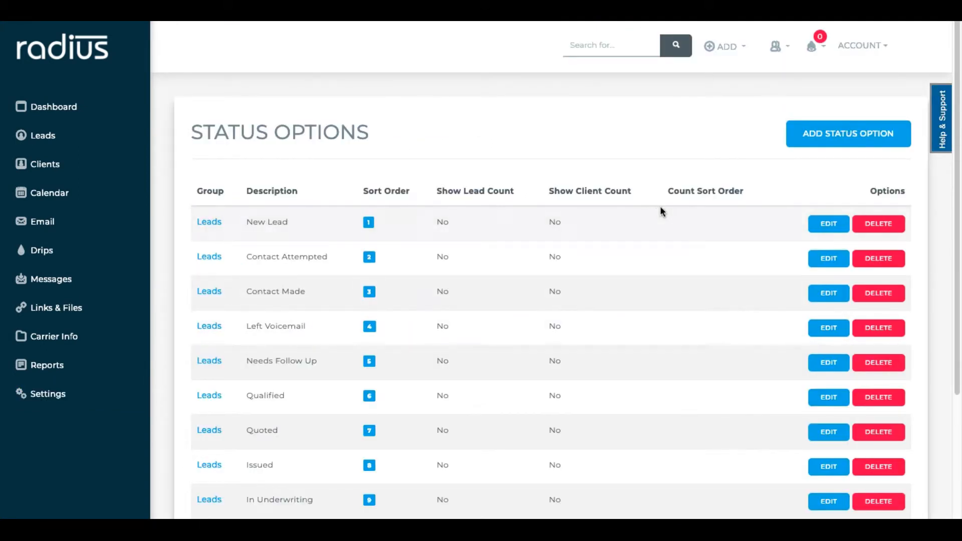
pyautogui.moveTo(955, 129)
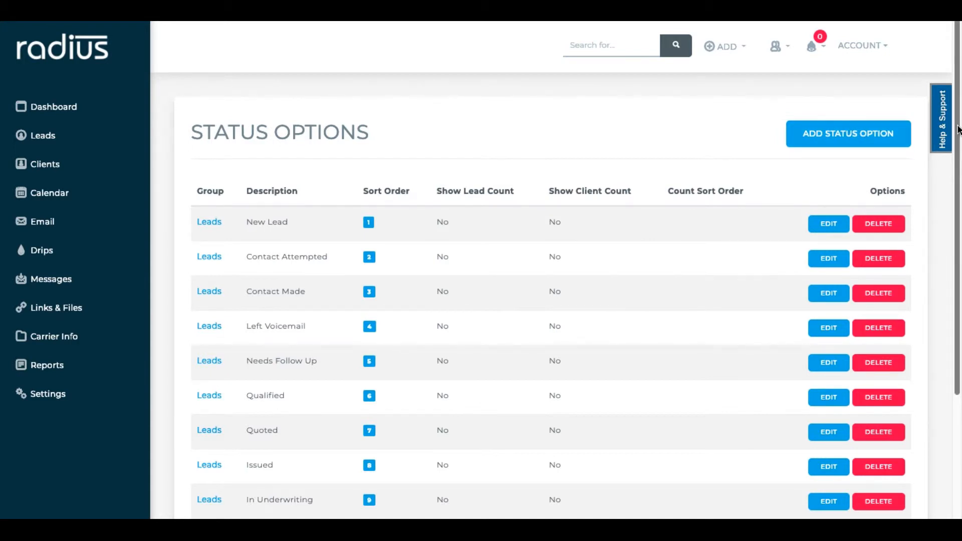
pyautogui.scroll(-3)
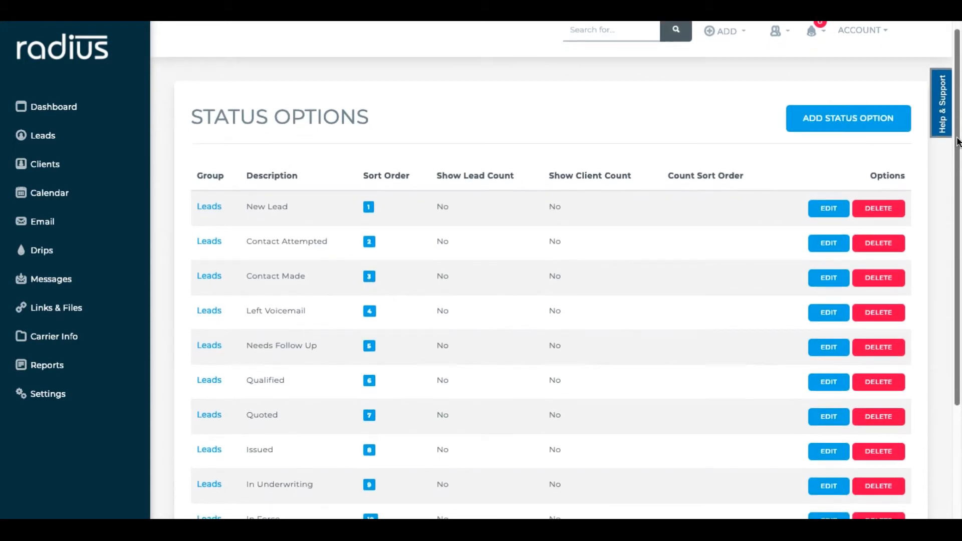
pyautogui.scroll(-3)
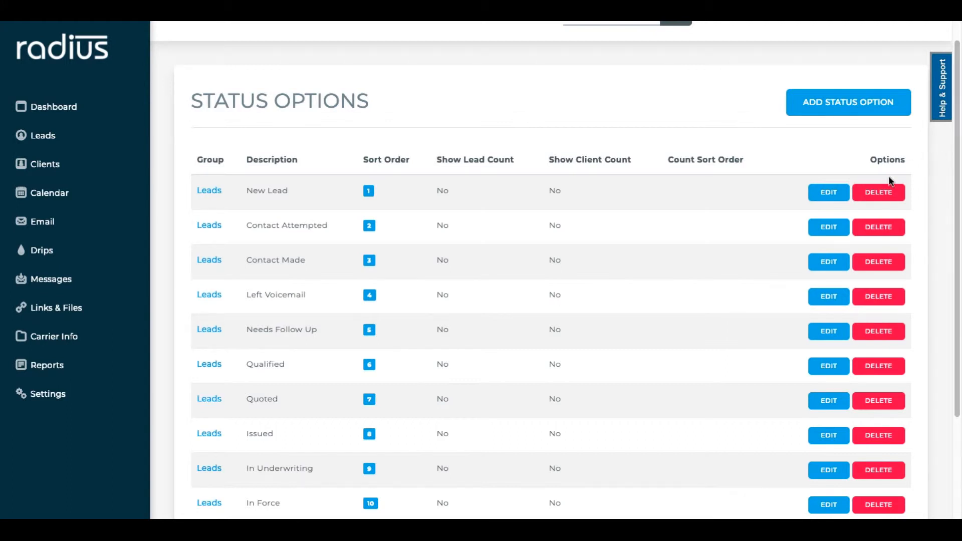
pyautogui.moveTo(829, 193)
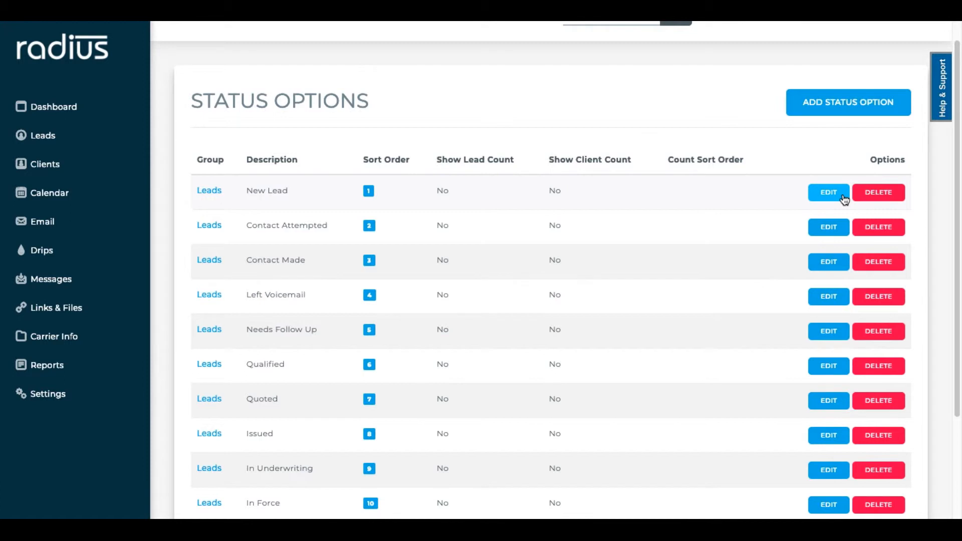
# - Save New Lead with sort order 0 and lead count shown, then begin editing Left Voicemail
pyautogui.click(828, 192)
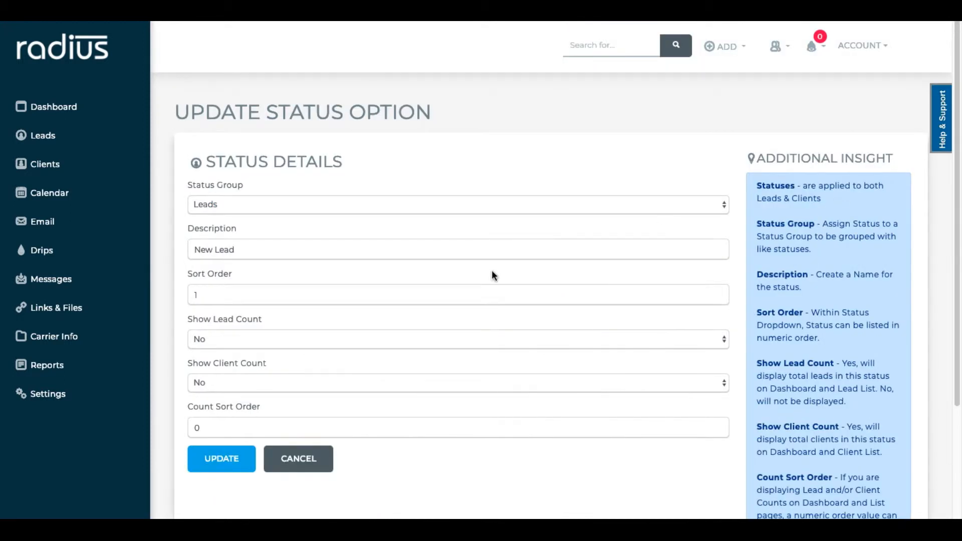
pyautogui.click(457, 294)
pyautogui.write('0')
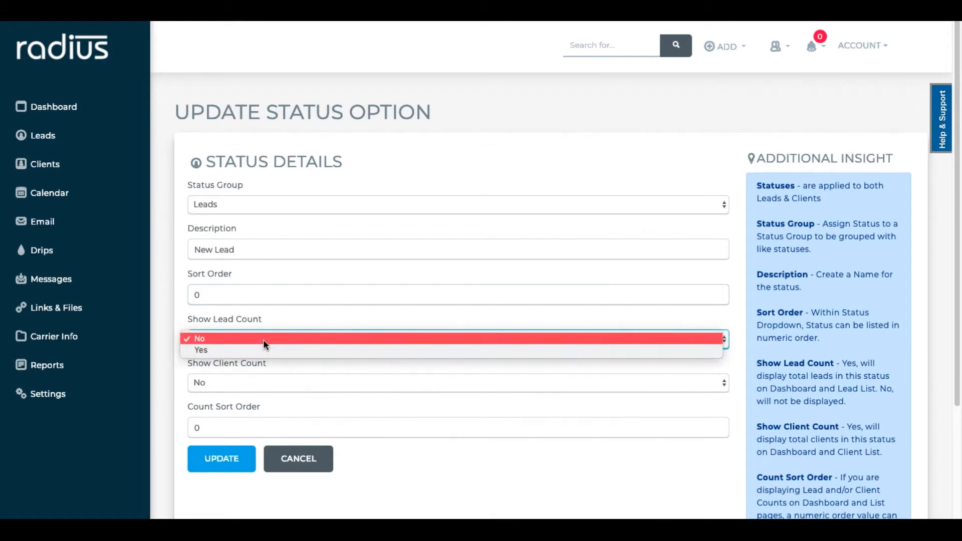
pyautogui.click(200, 350)
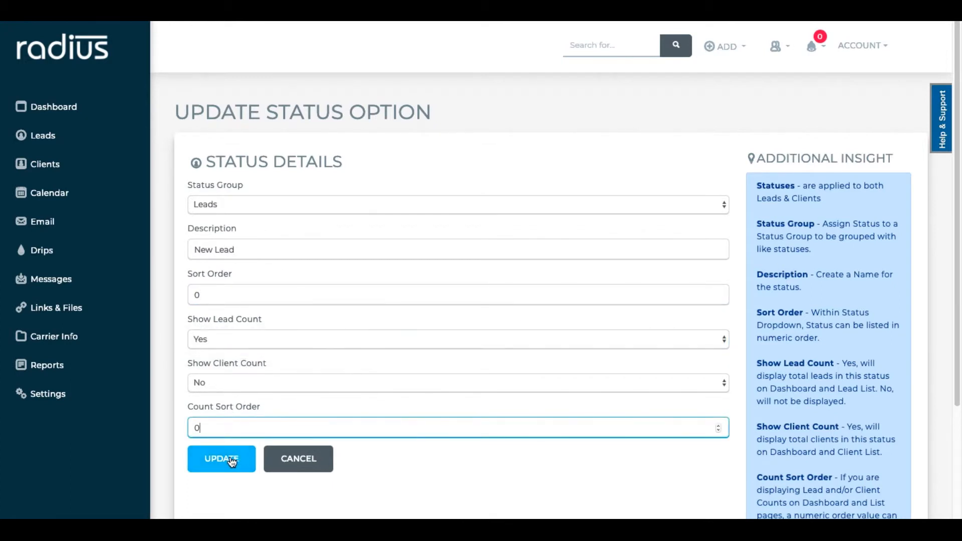
pyautogui.click(221, 459)
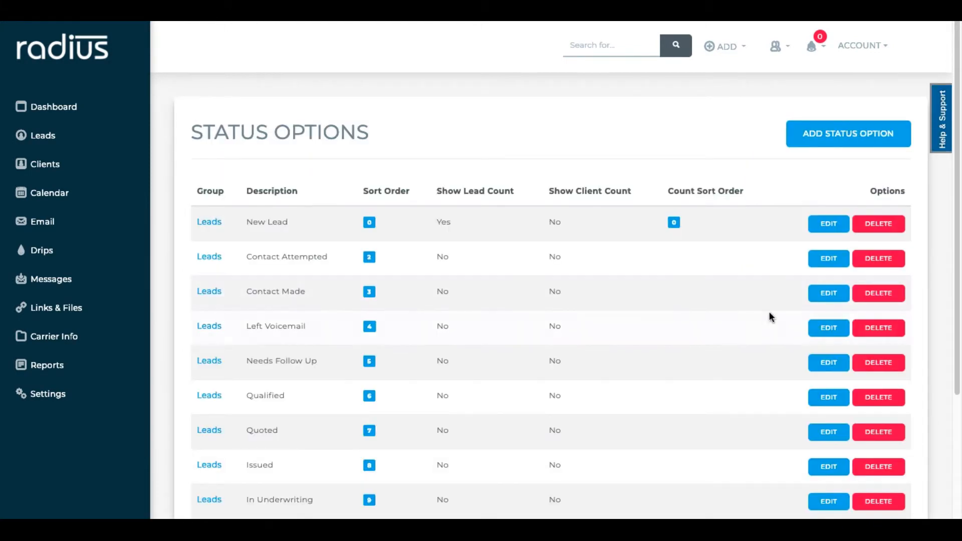
pyautogui.click(828, 328)
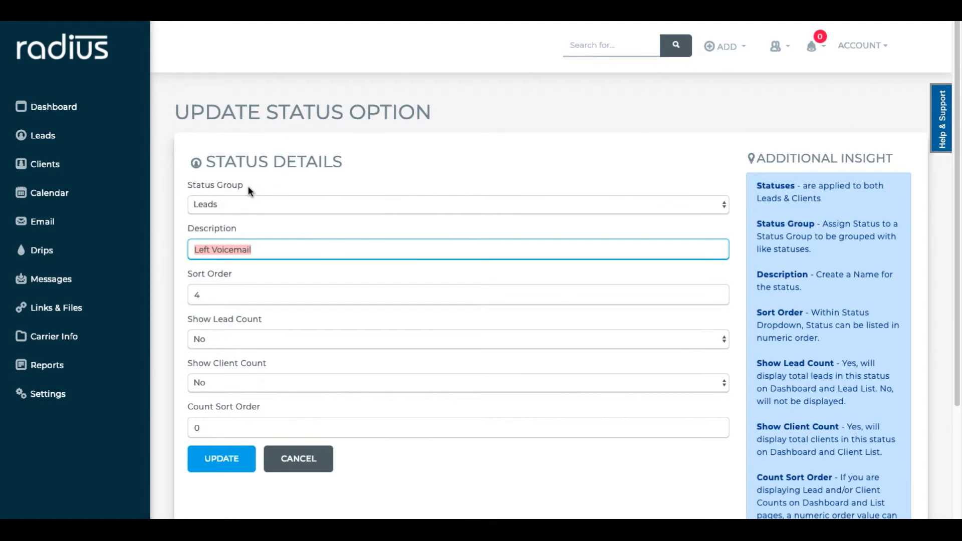
# - Rename Left Voicemail to 2nd Call Needed with sort order 1, lead count shown, count sort order 1
pyautogui.write('2nd C')
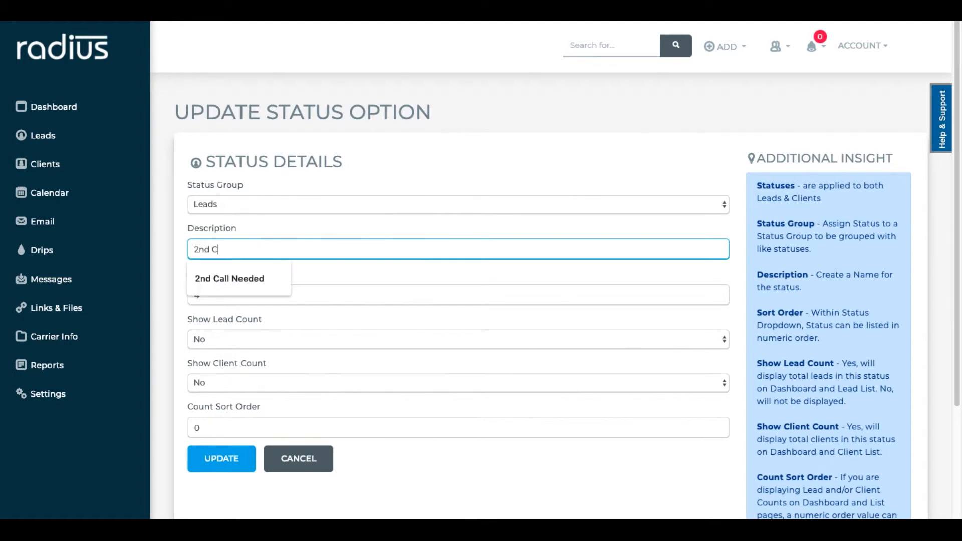
pyautogui.write('all Needed')
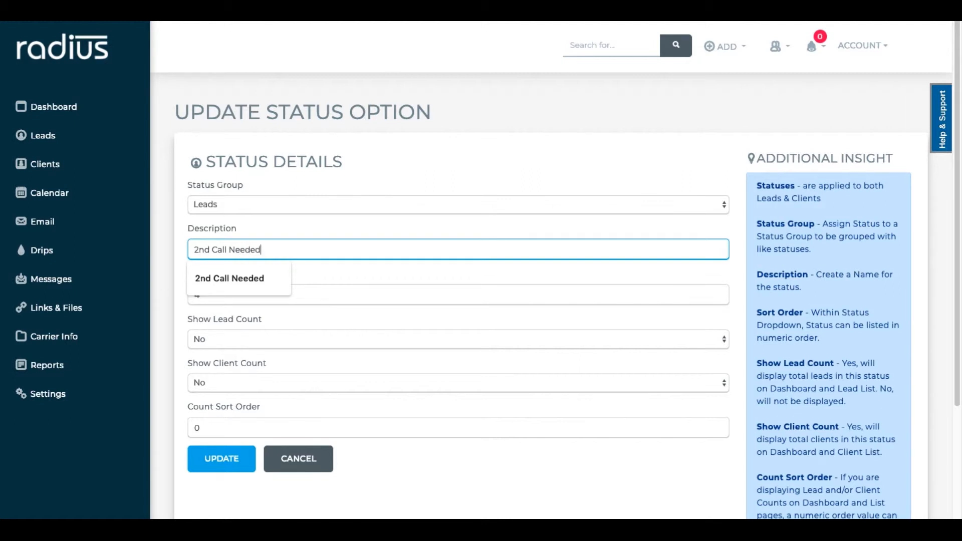
pyautogui.click(457, 294)
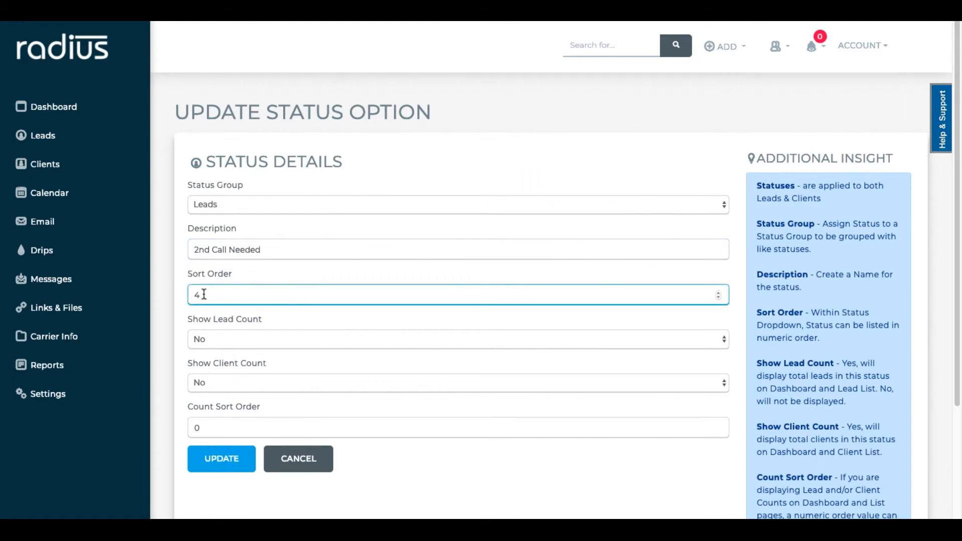
pyautogui.write('1')
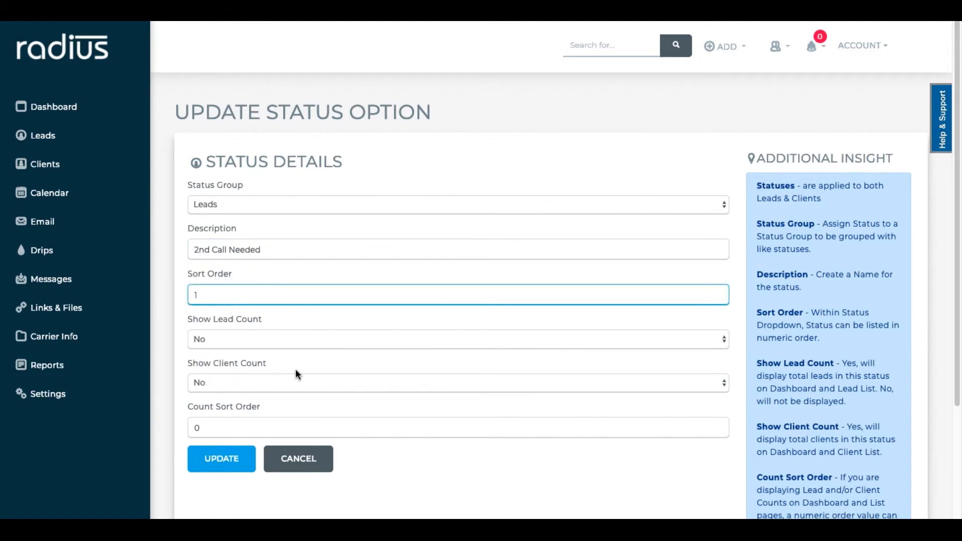
pyautogui.click(457, 339)
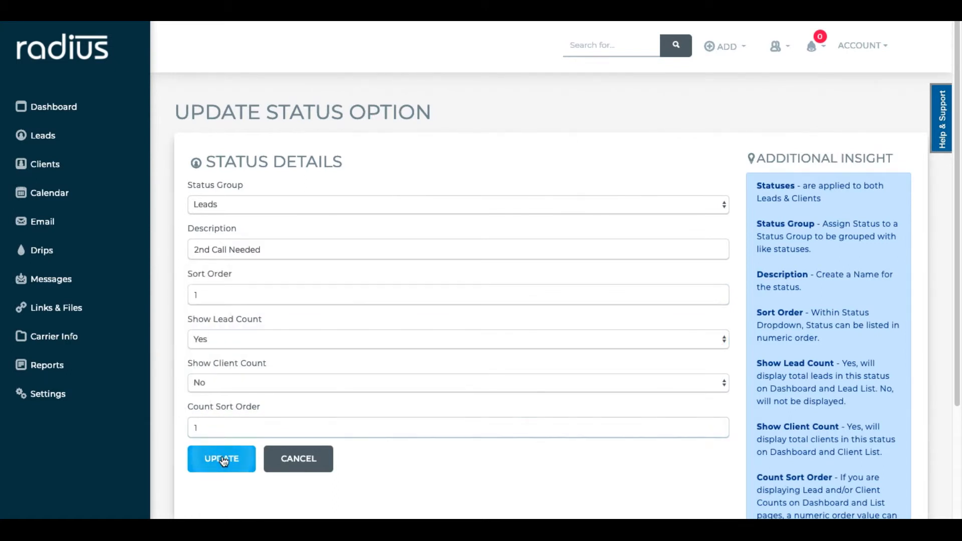
pyautogui.click(221, 458)
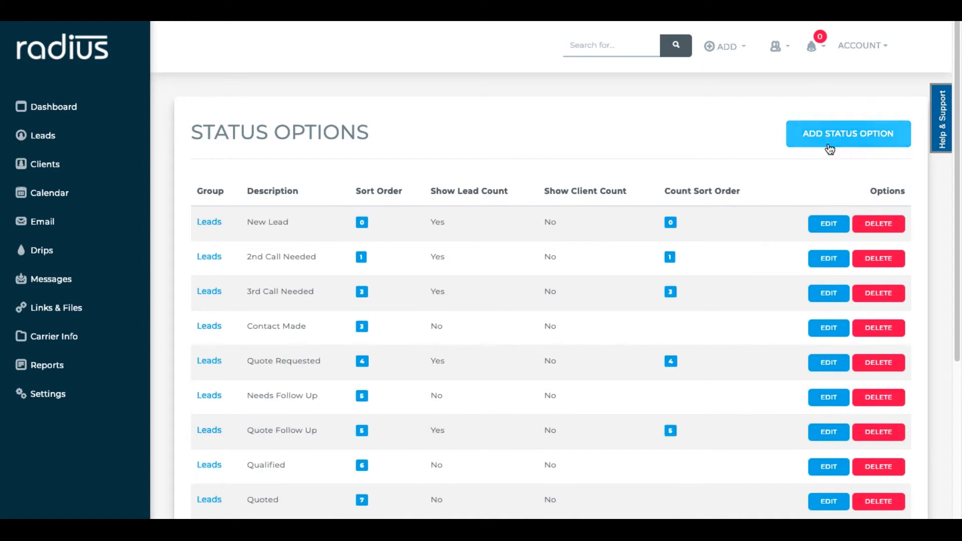
# - Create a Non-Responsive Lead status in the Archive group with sort order 1, then go to the lead list
pyautogui.click(848, 134)
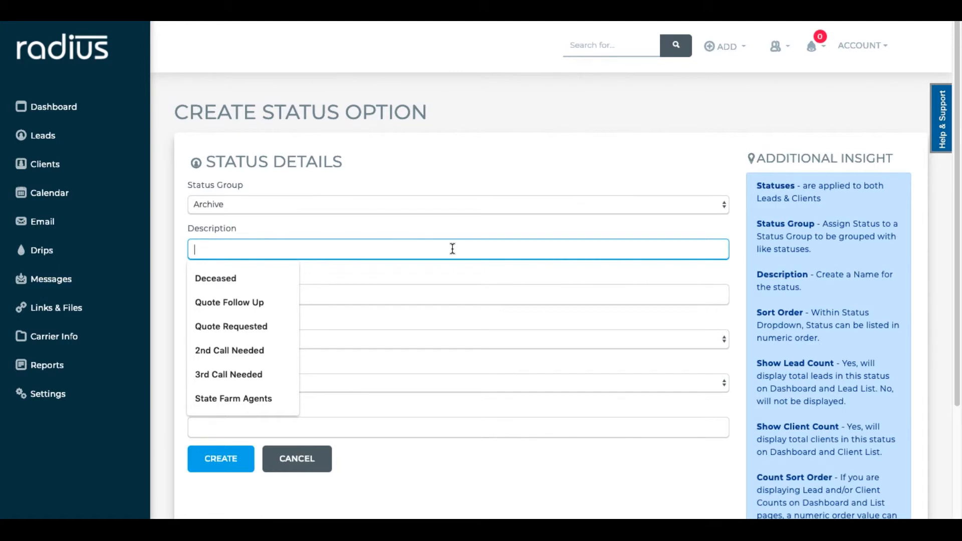
pyautogui.write('Non-')
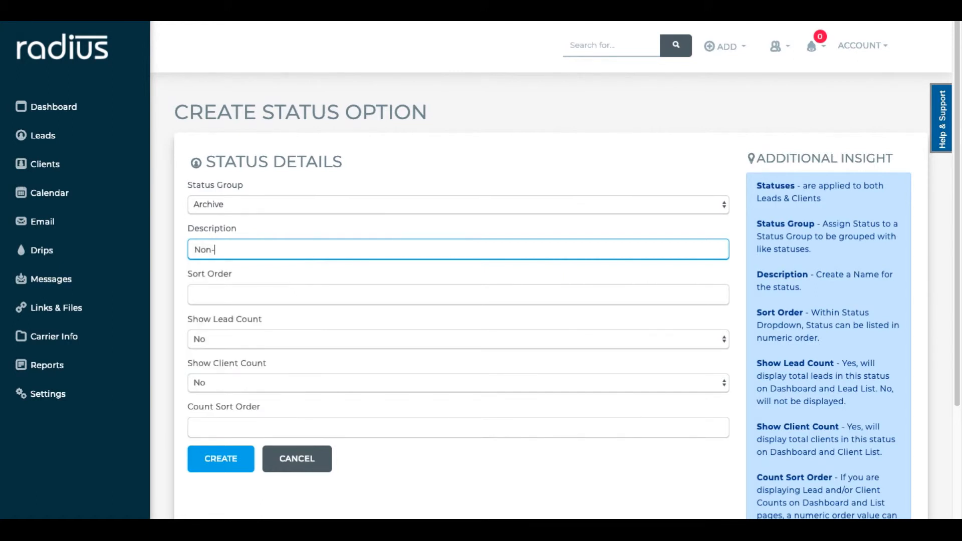
pyautogui.write('Responsive Lead')
pyautogui.click(458, 295)
pyautogui.write('1')
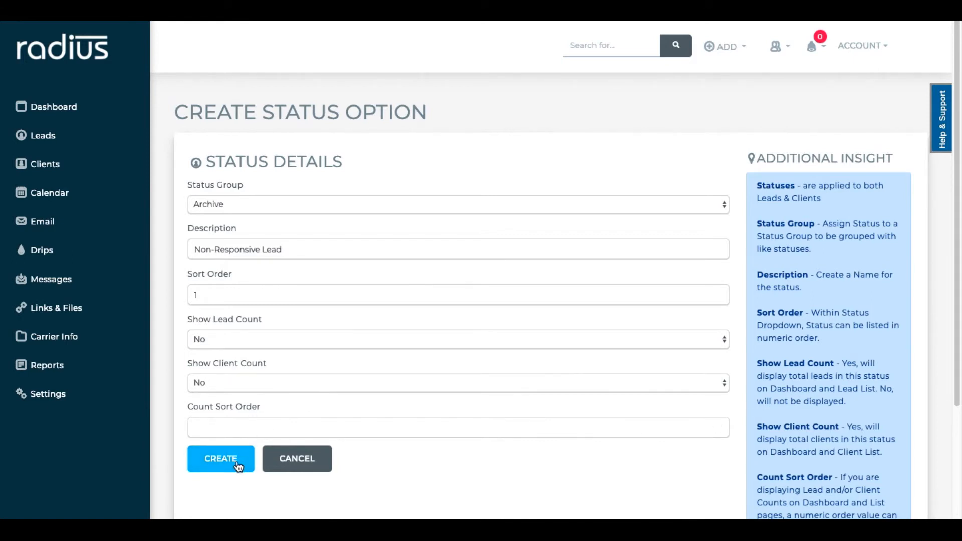
pyautogui.click(220, 458)
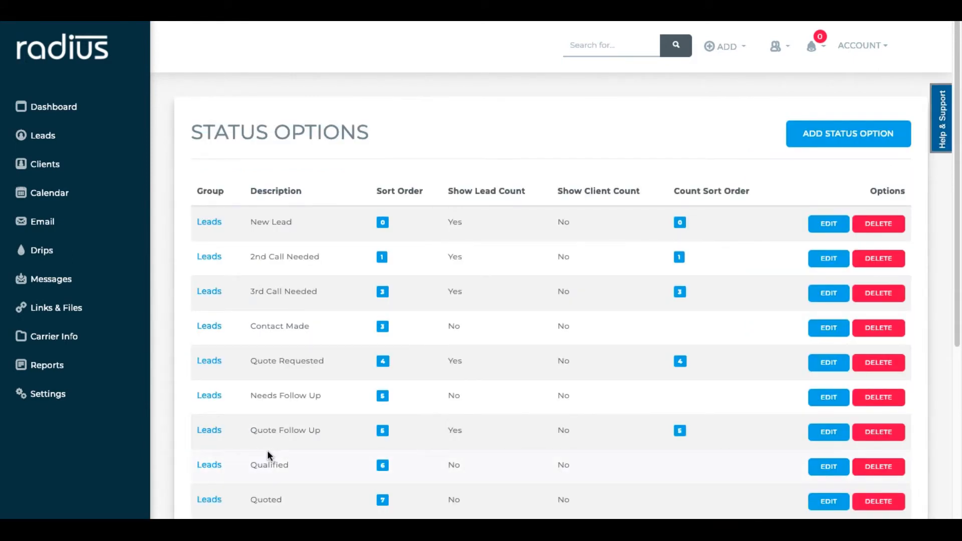
pyautogui.click(44, 135)
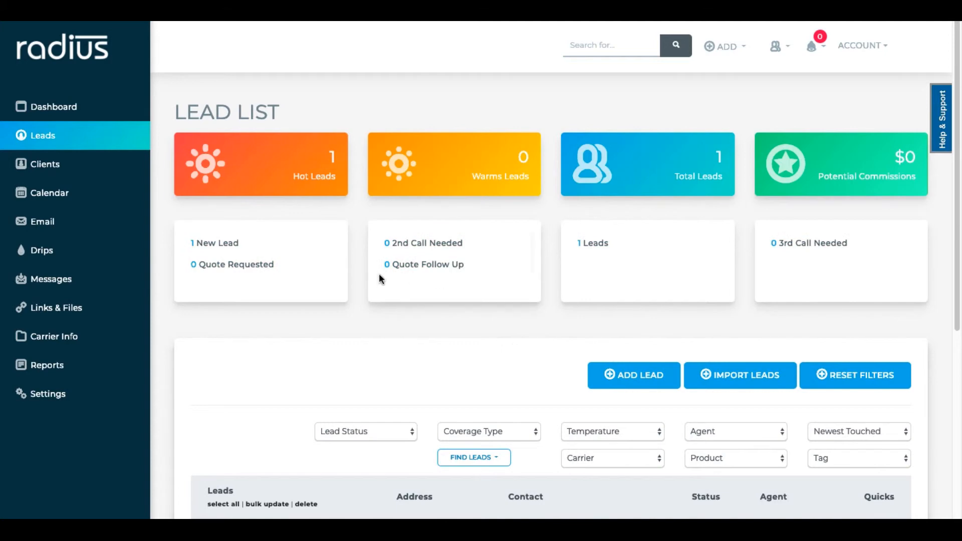
pyautogui.click(217, 242)
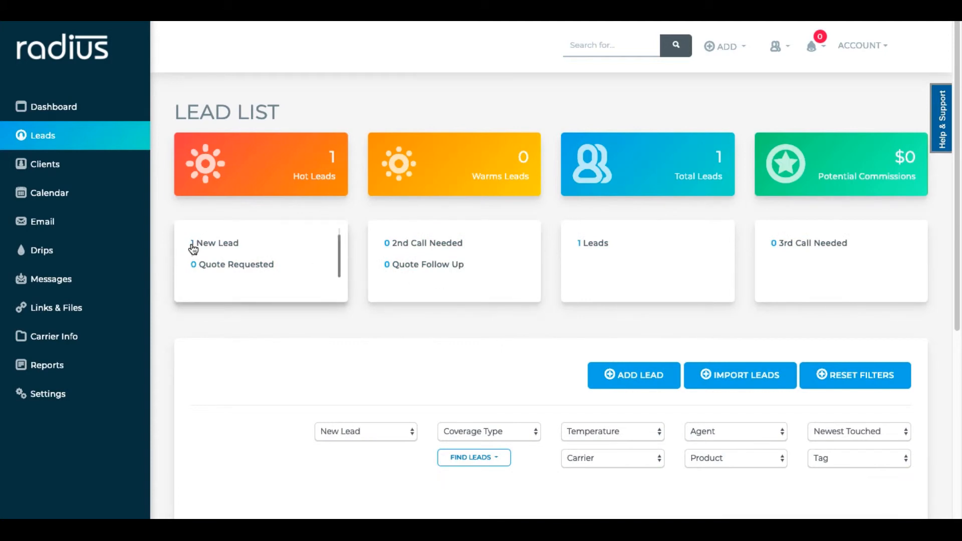
pyautogui.scroll(-3)
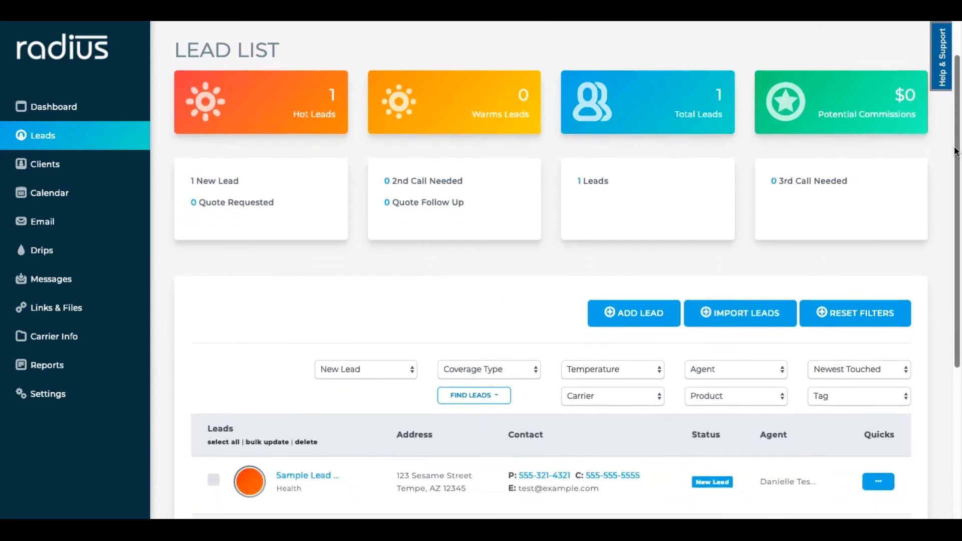
pyautogui.scroll(-3)
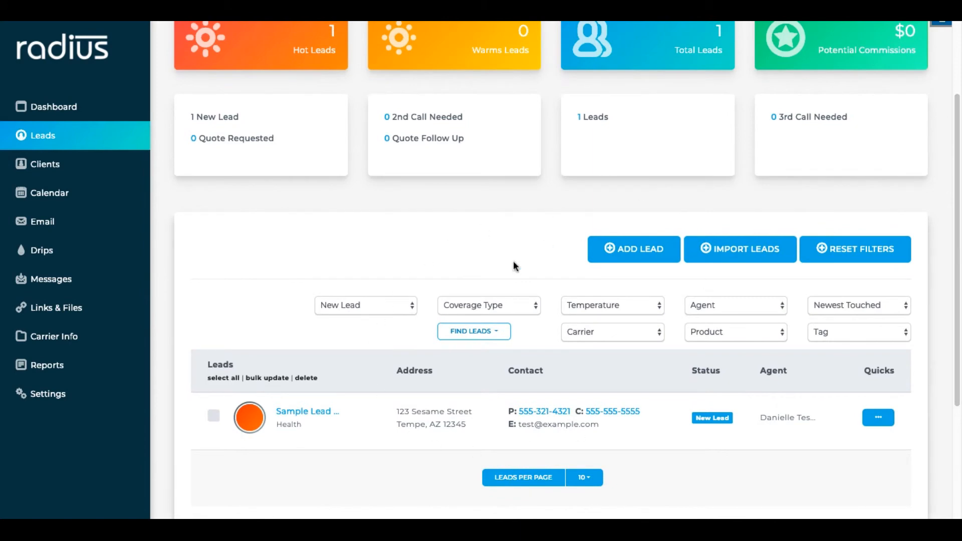
pyautogui.moveTo(518, 273)
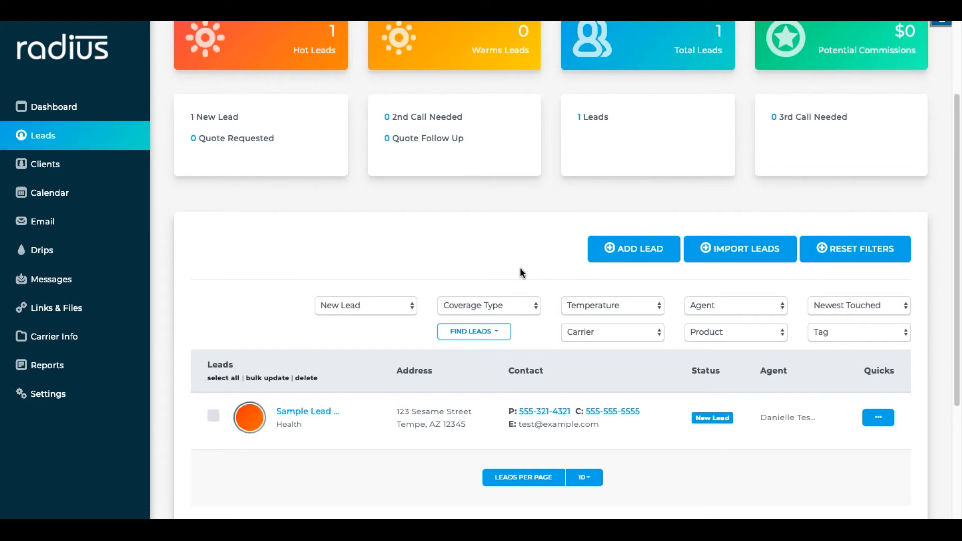
pyautogui.moveTo(843, 256)
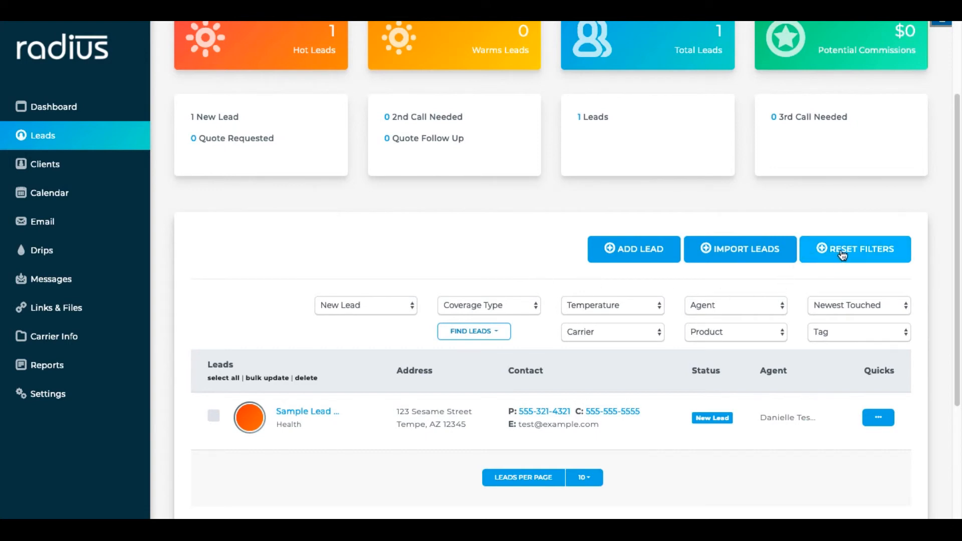
pyautogui.scroll(3)
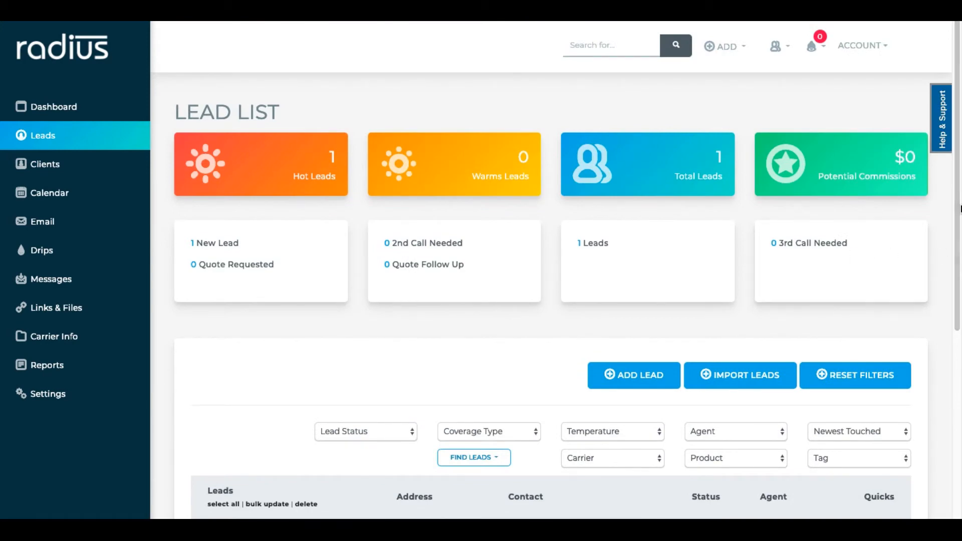
pyautogui.scroll(-3)
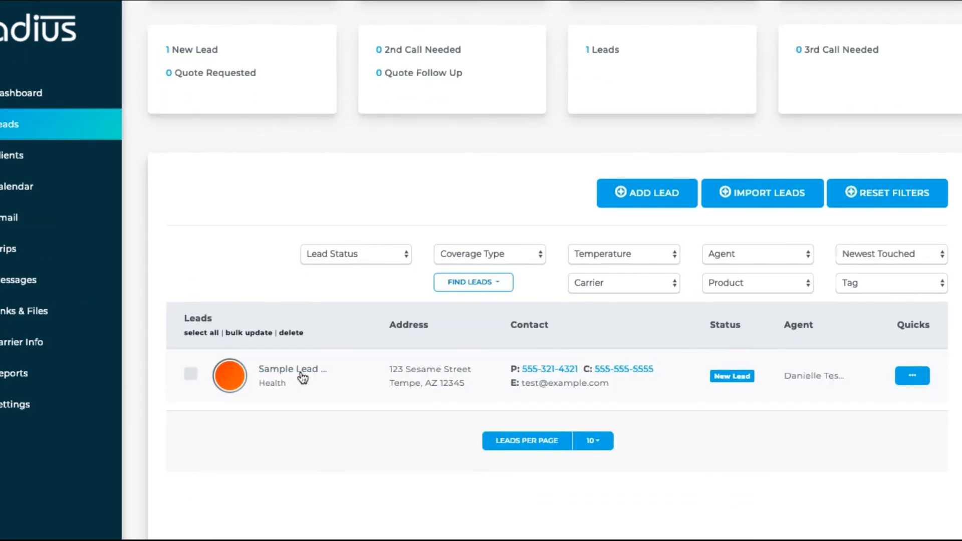
# - Set the sample lead's status to 2nd Call Needed and return to the list showing 1 such lead
pyautogui.click(293, 369)
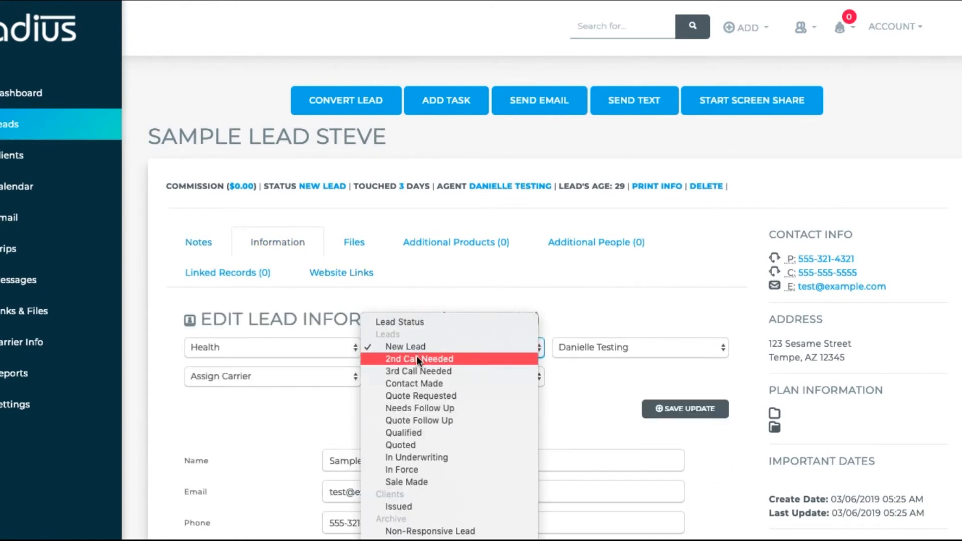
pyautogui.click(418, 358)
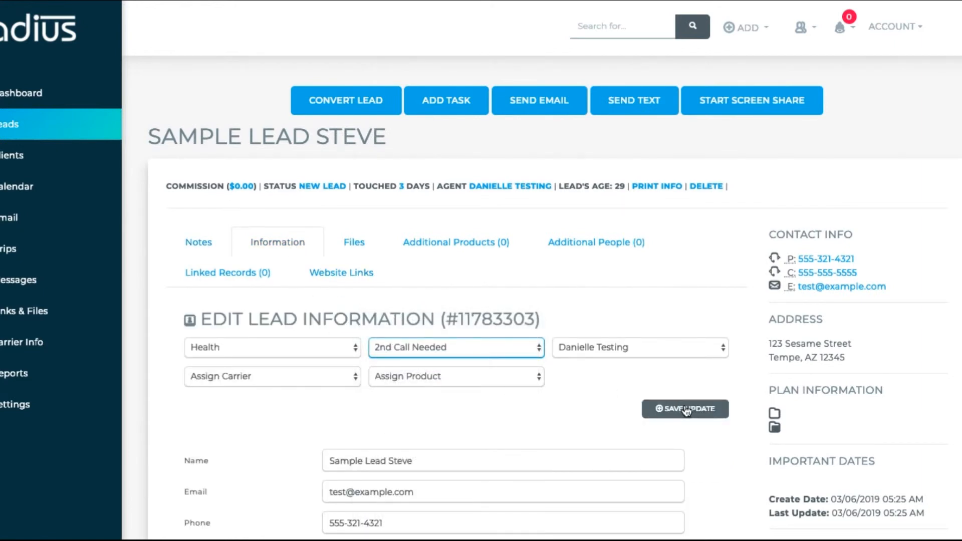
pyautogui.click(685, 409)
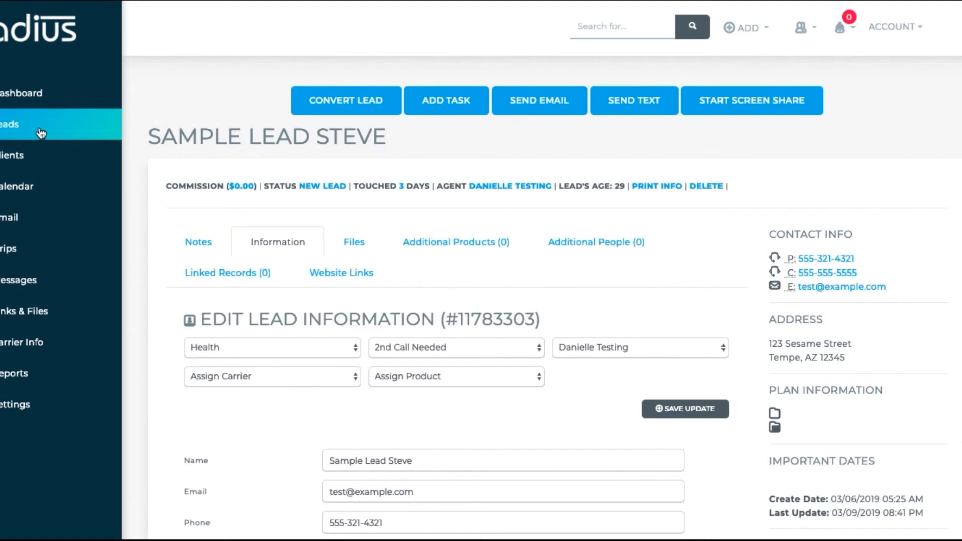
pyautogui.click(37, 125)
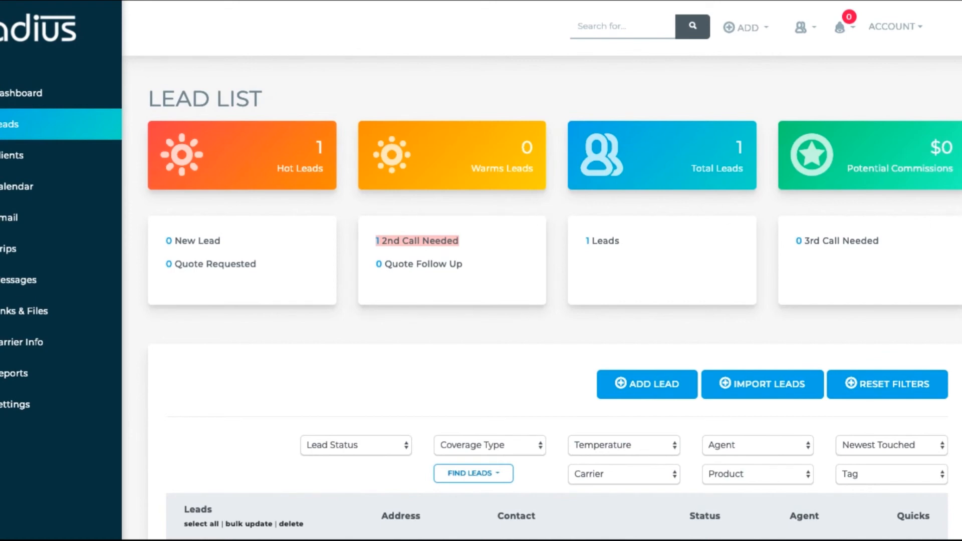
# - Review the Lead Status filter choices including Archive statuses, then go to the Clients list
pyautogui.scroll(-3)
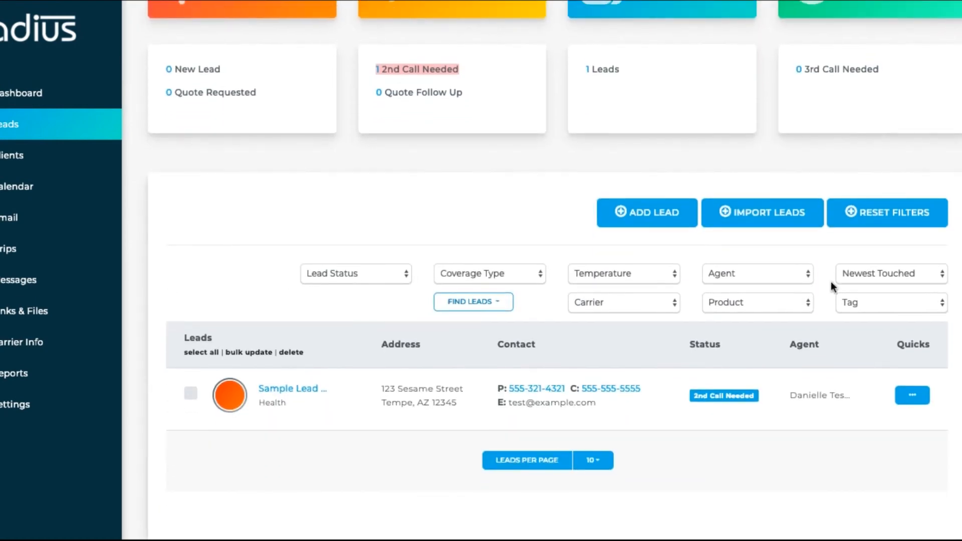
pyautogui.click(355, 272)
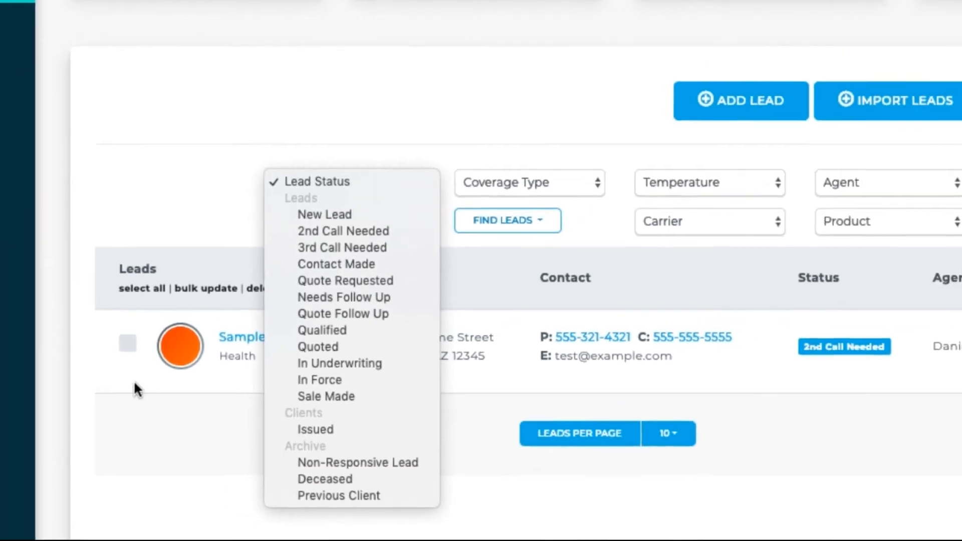
pyautogui.click(44, 164)
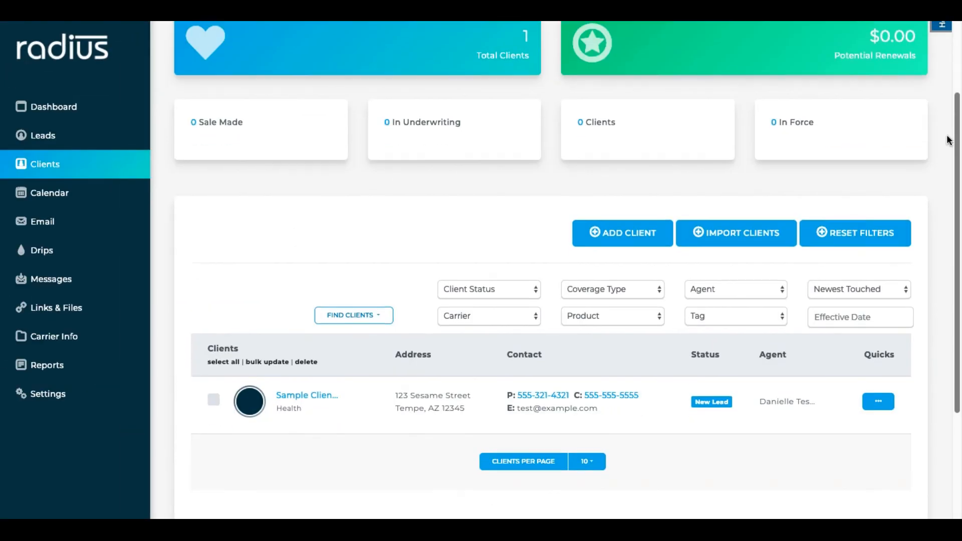
# - Show the Client Status filter choices grouped into Leads, Clients and Archive statuses
pyautogui.scroll(-3)
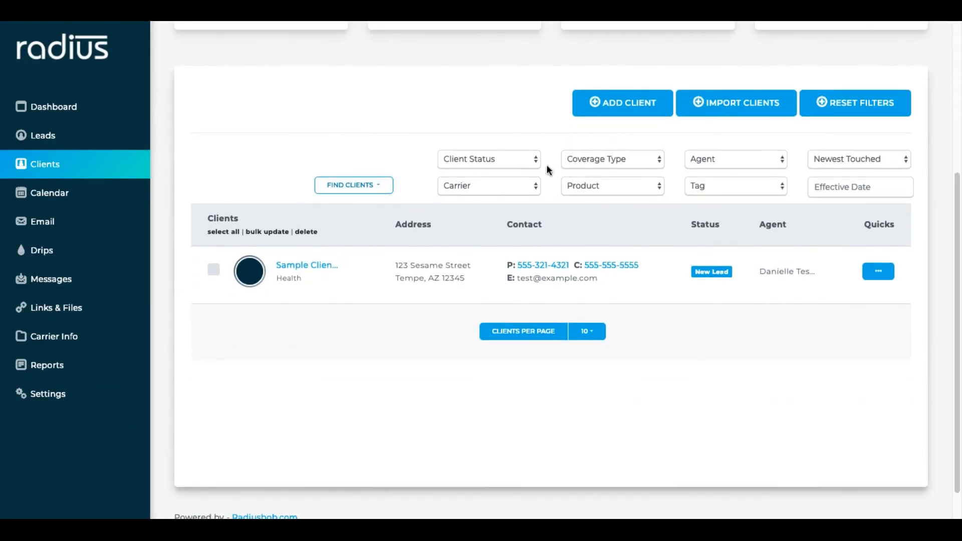
pyautogui.click(488, 159)
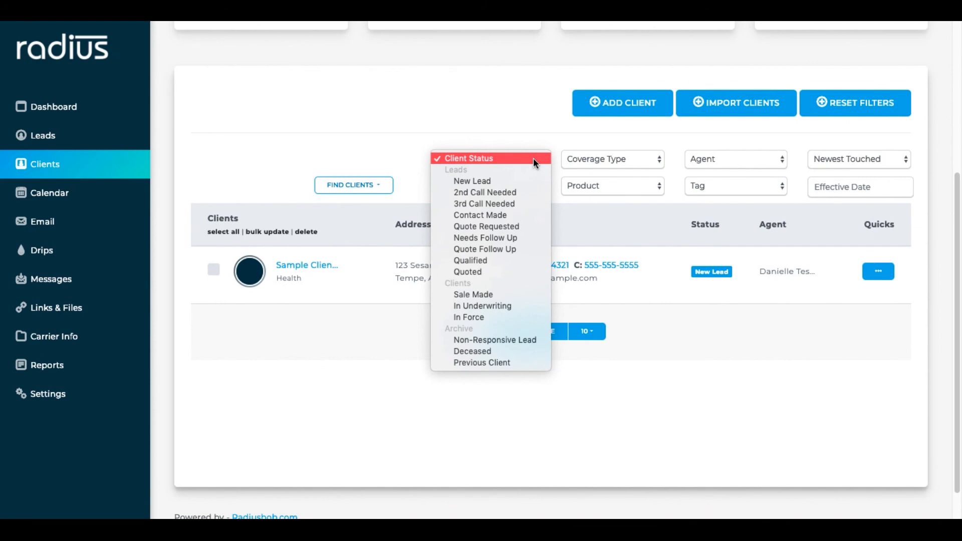
pyautogui.moveTo(529, 183)
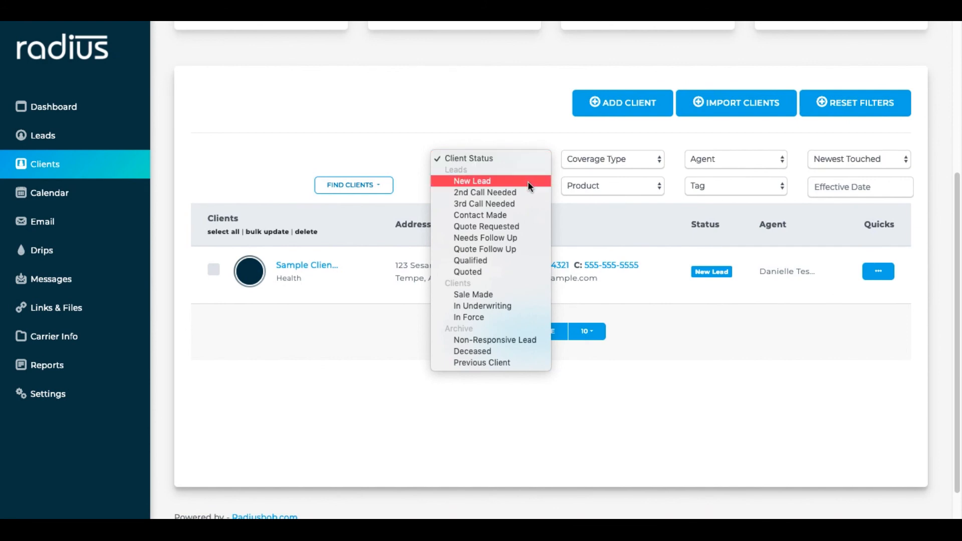